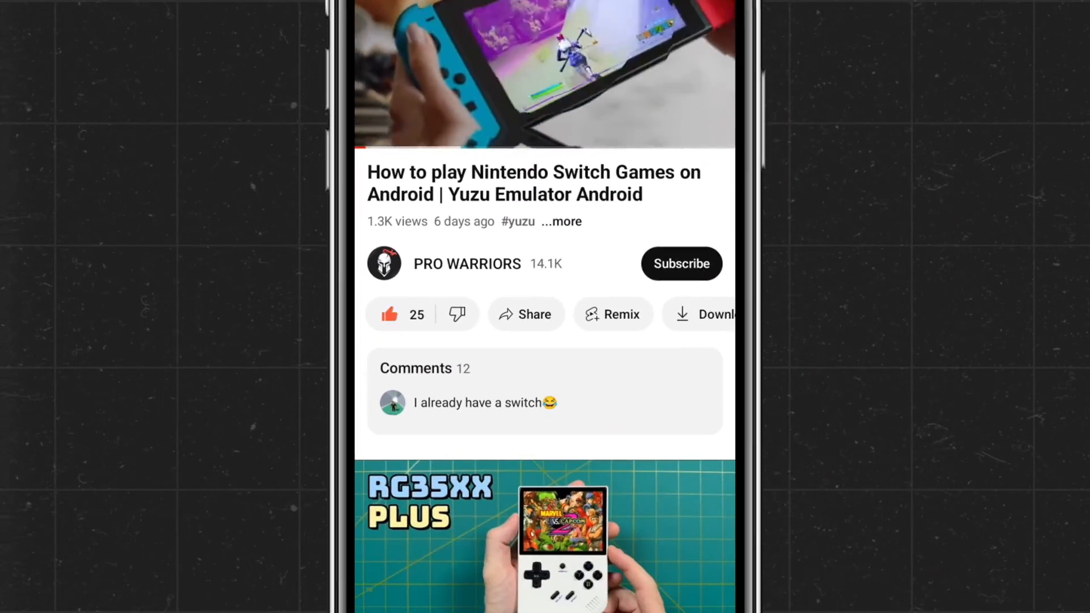
Load rpcs3.net and acknowledge its No Piracy notice with 'I Understand'
click(680, 263)
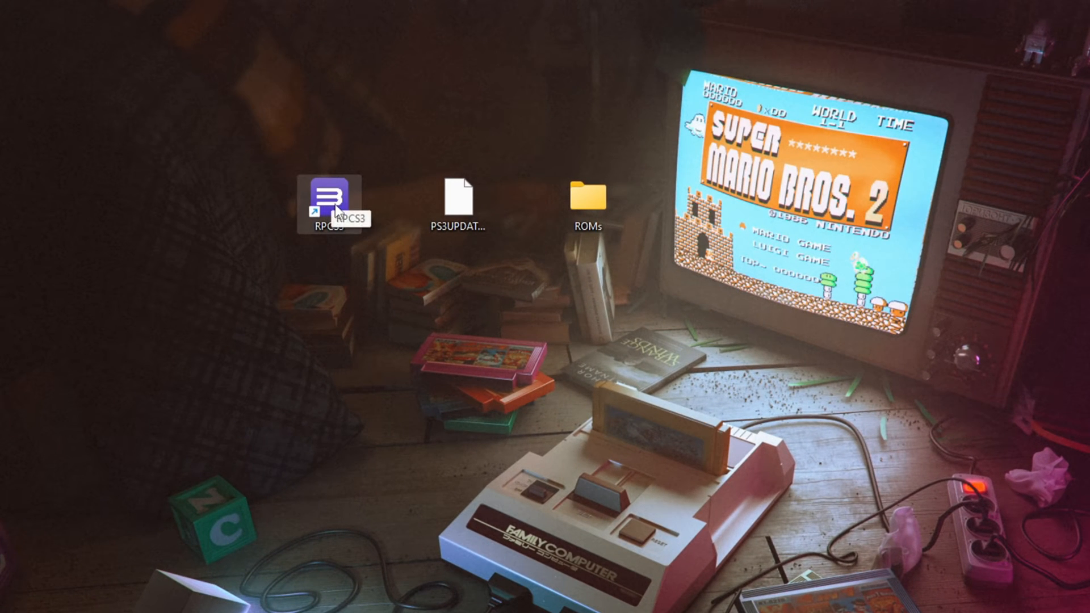
mouse_move(452, 202)
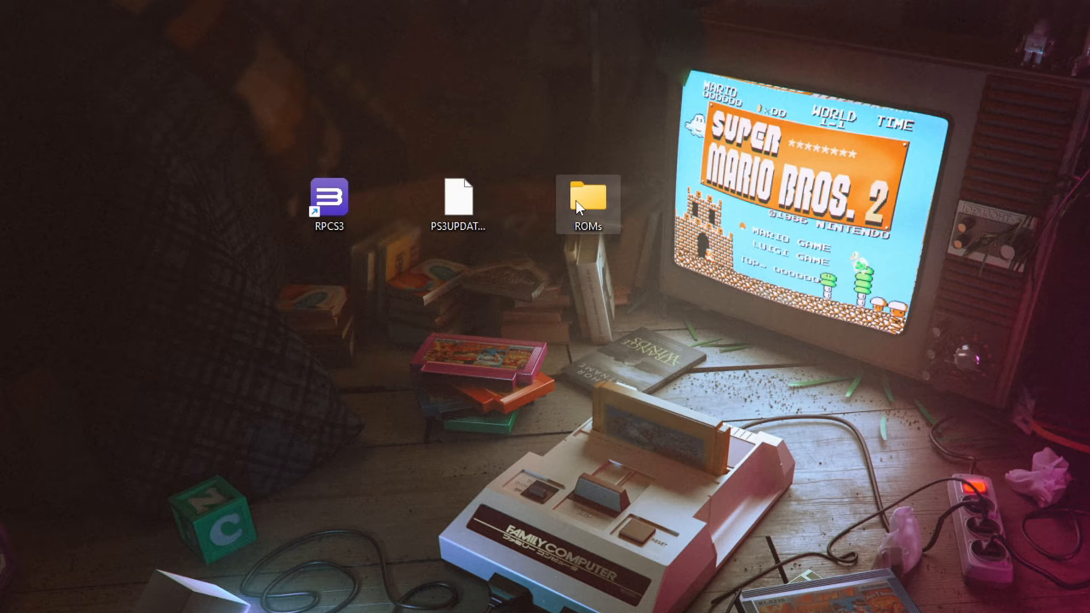
mouse_move(587, 203)
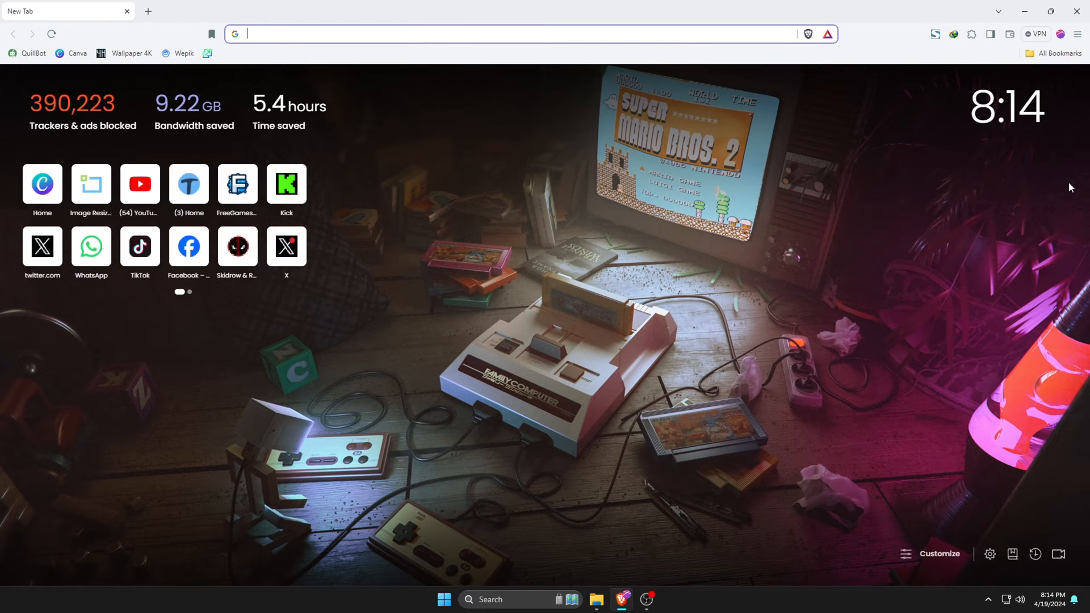
text(RPCS)
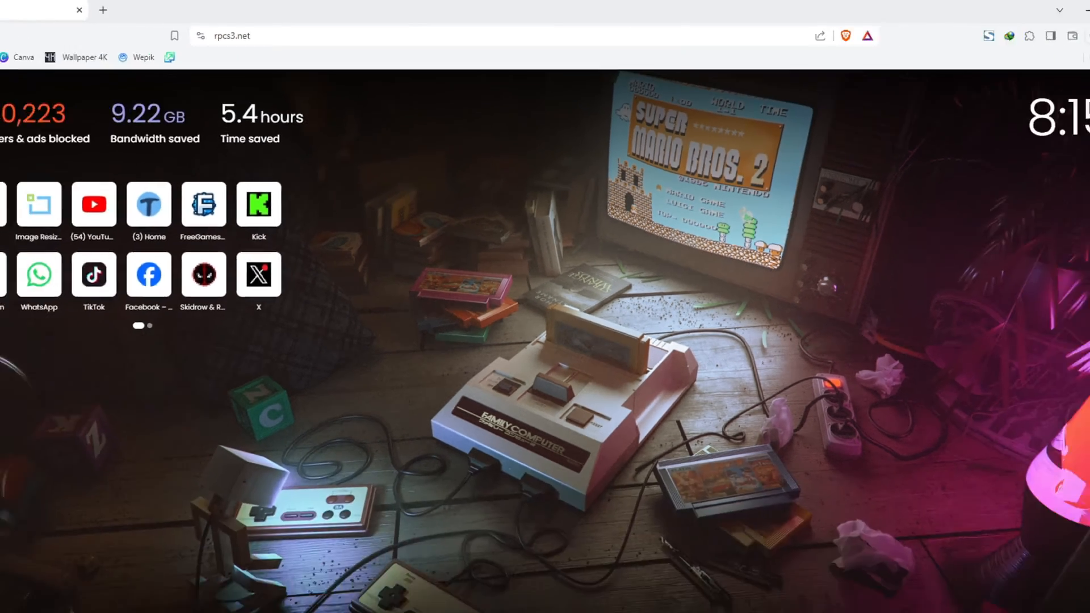
key(Return)
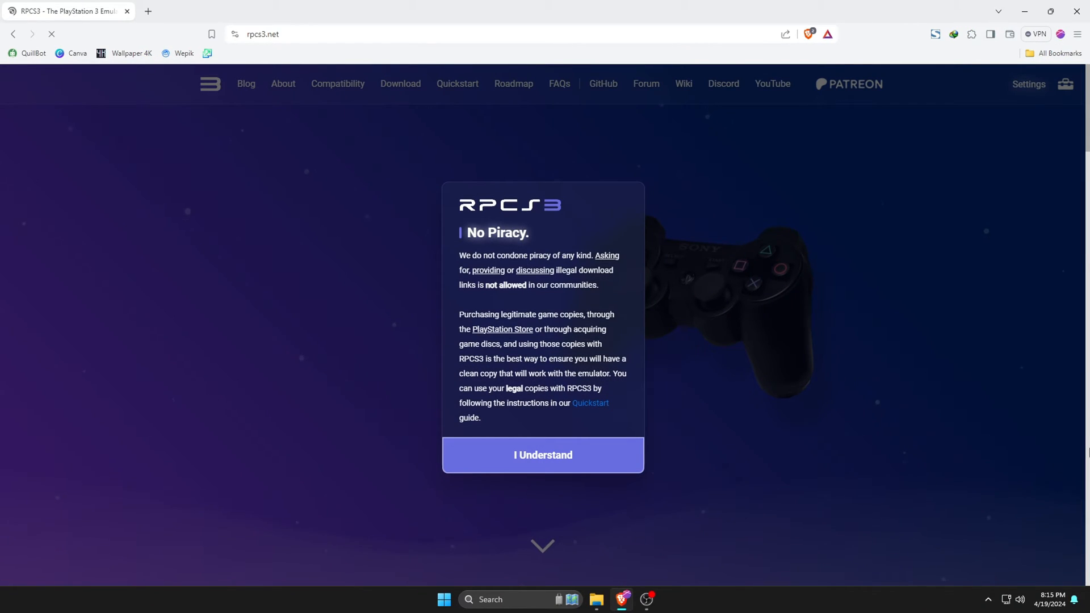
click(543, 455)
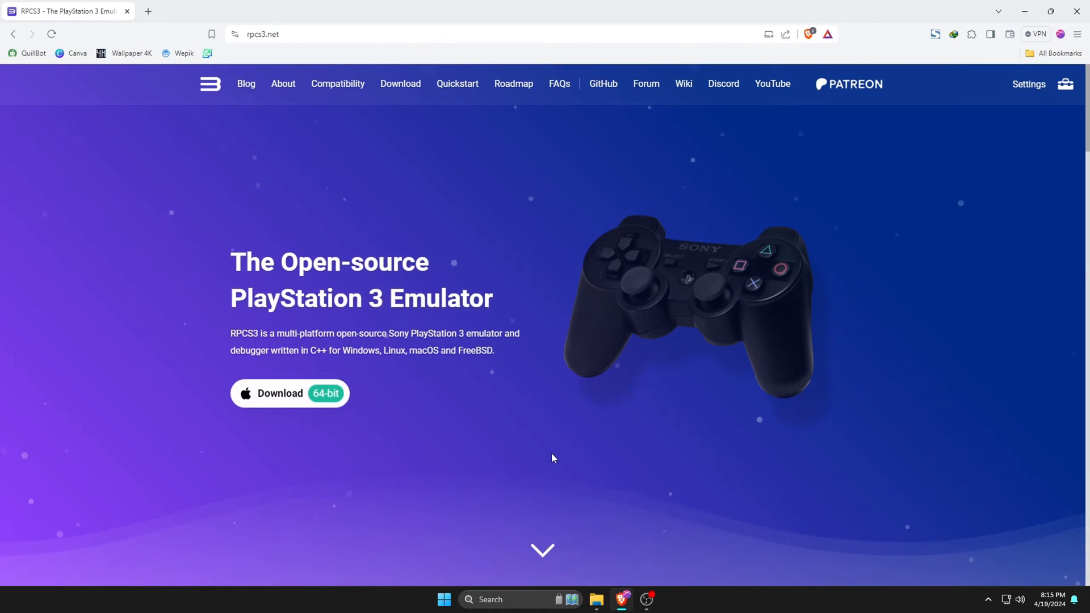
mouse_move(401, 83)
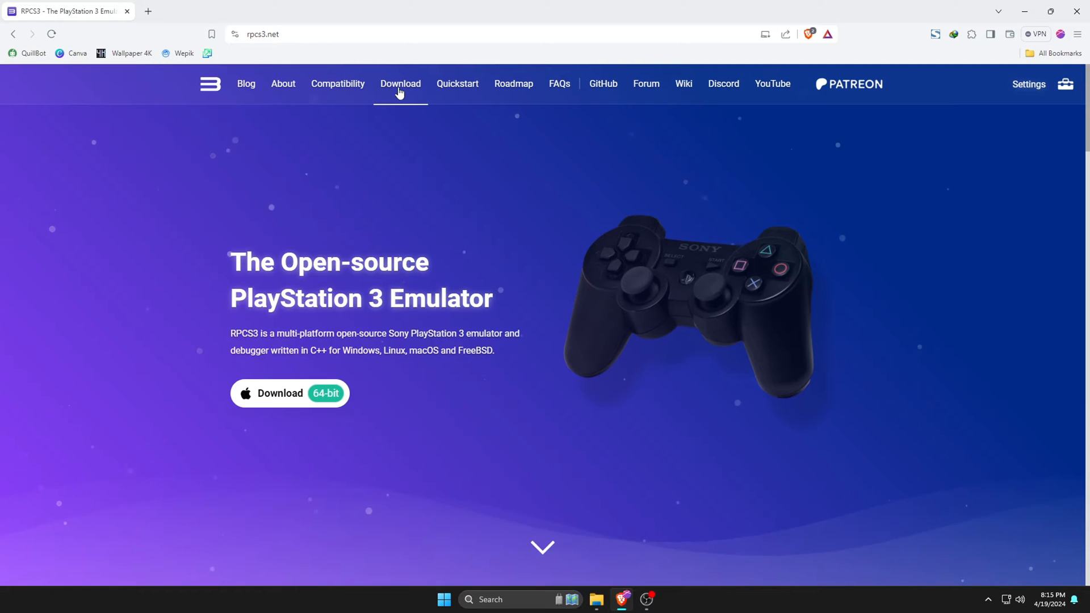
From the Download page, start downloading the Windows RPCS3 7z archive
click(399, 83)
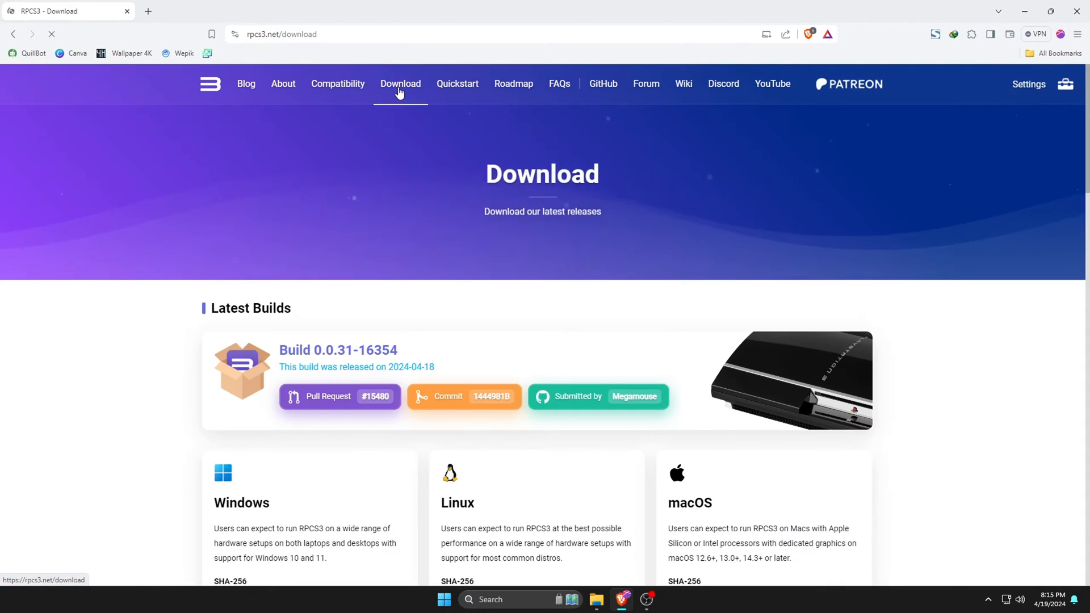
scroll(down, 3)
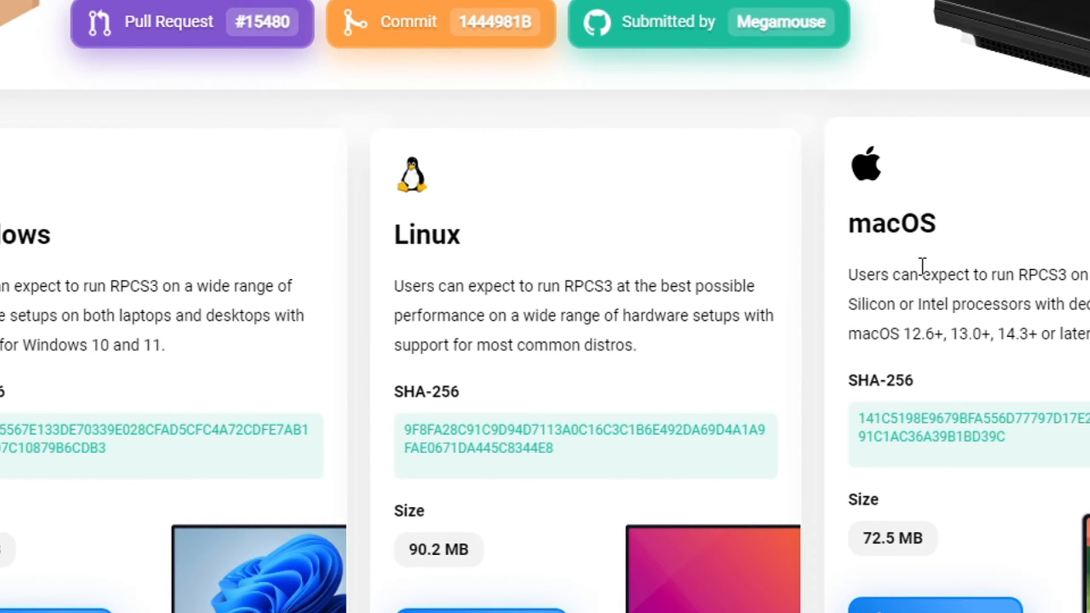
scroll(up, 3)
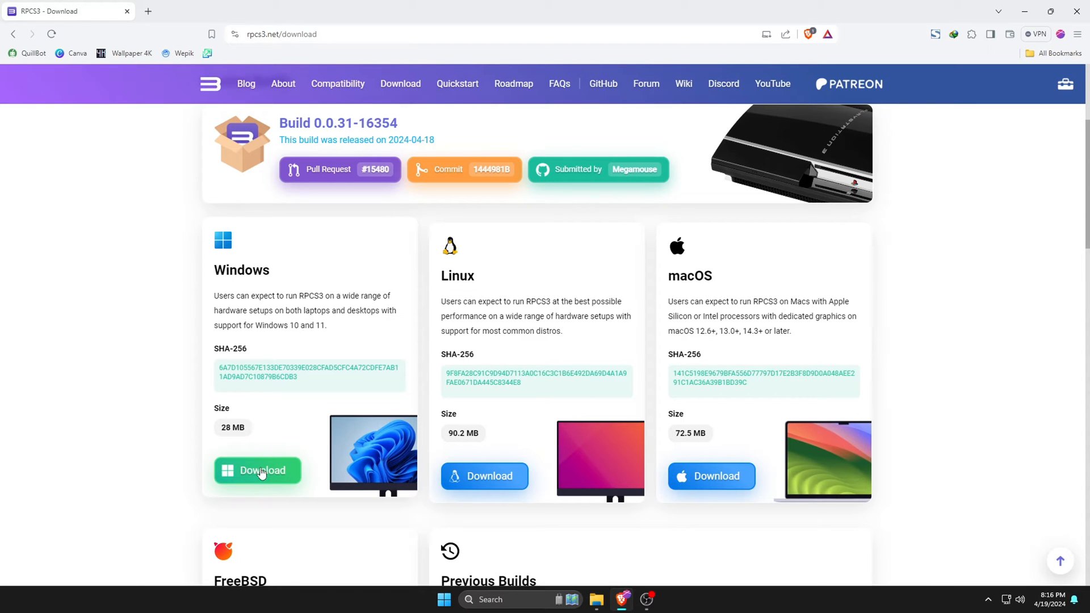
click(258, 470)
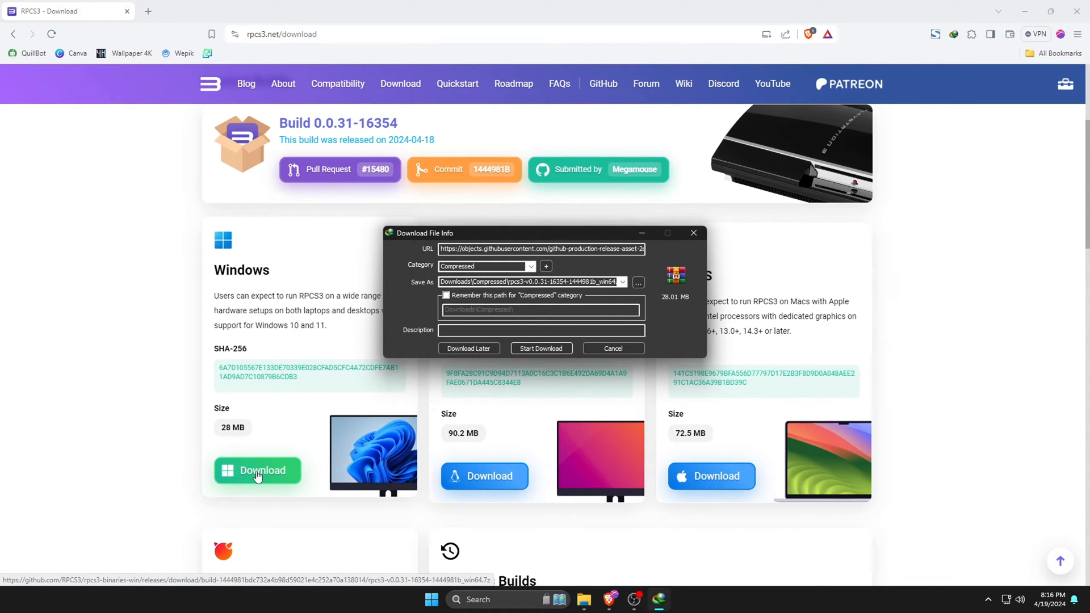
mouse_move(659, 308)
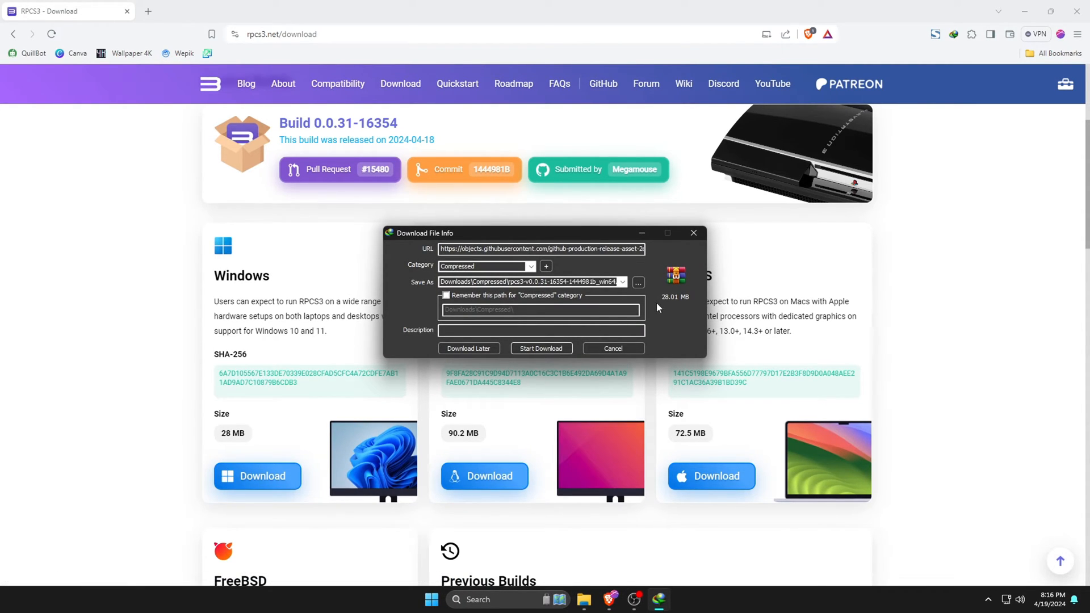
mouse_move(542, 348)
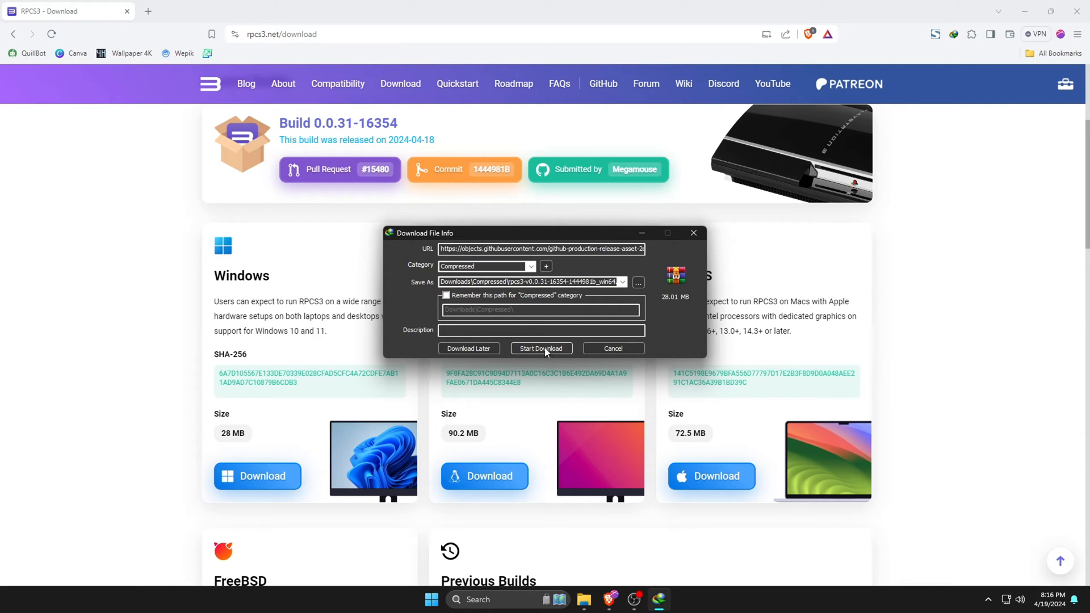
click(540, 349)
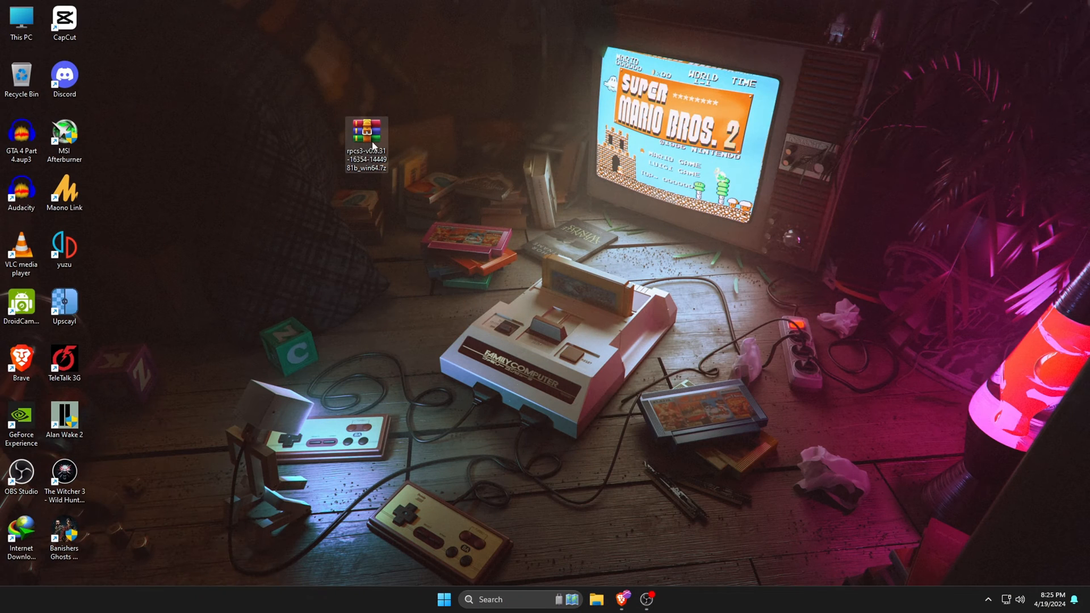
mouse_move(367, 134)
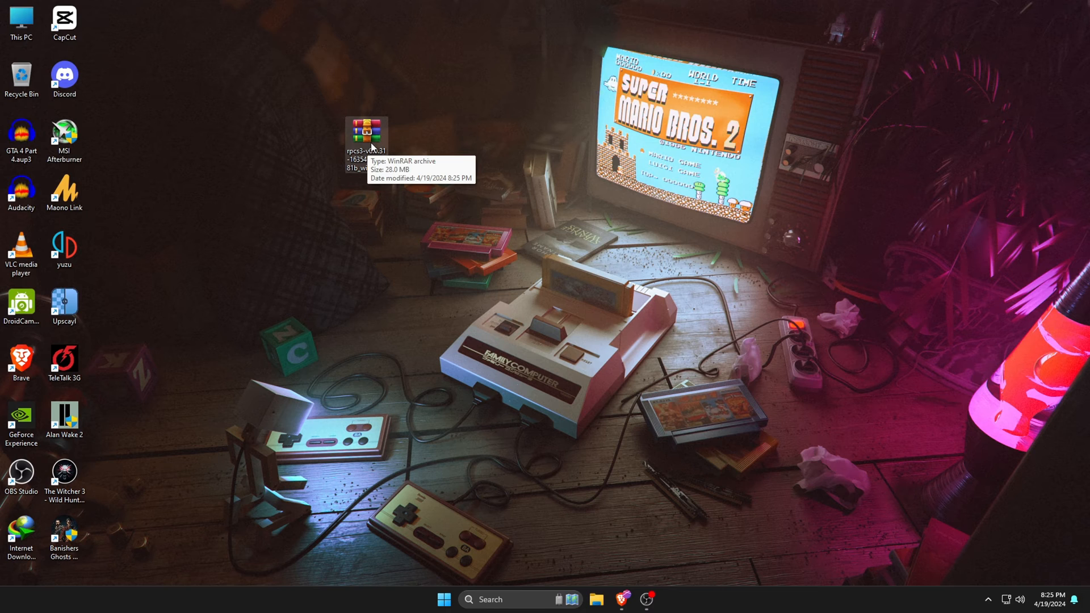
Extract the rpcs3 .7z archive into an rpcs3 folder on the desktop
right_click(366, 134)
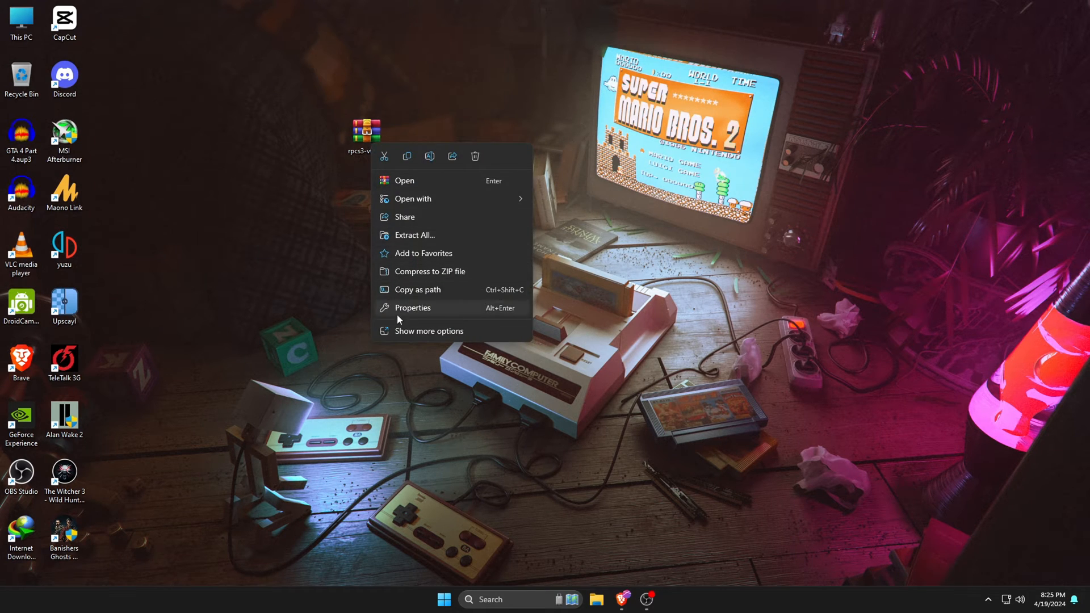
click(414, 235)
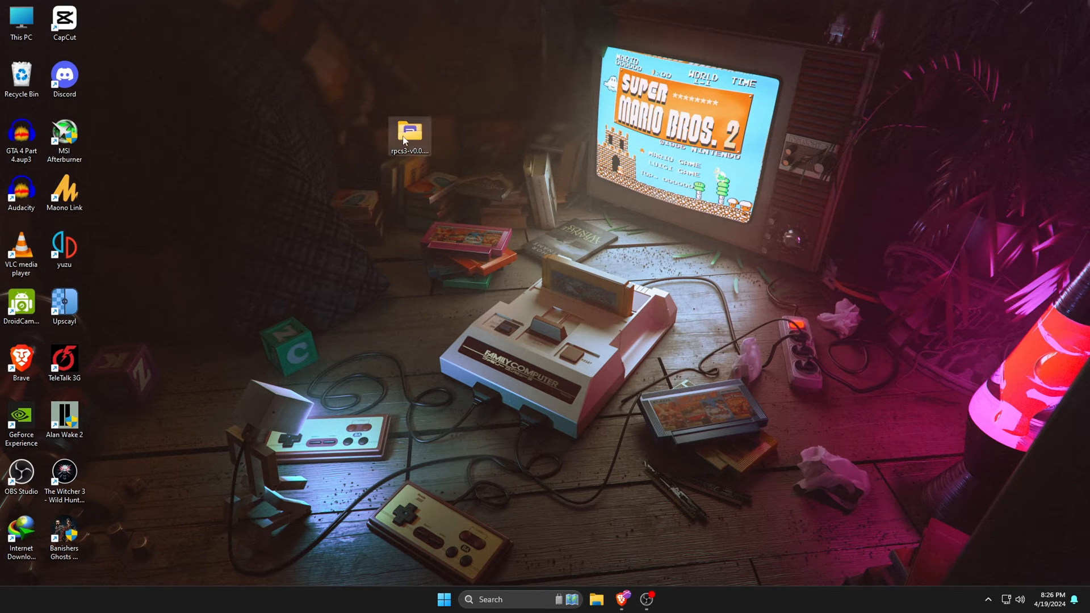
mouse_move(452, 179)
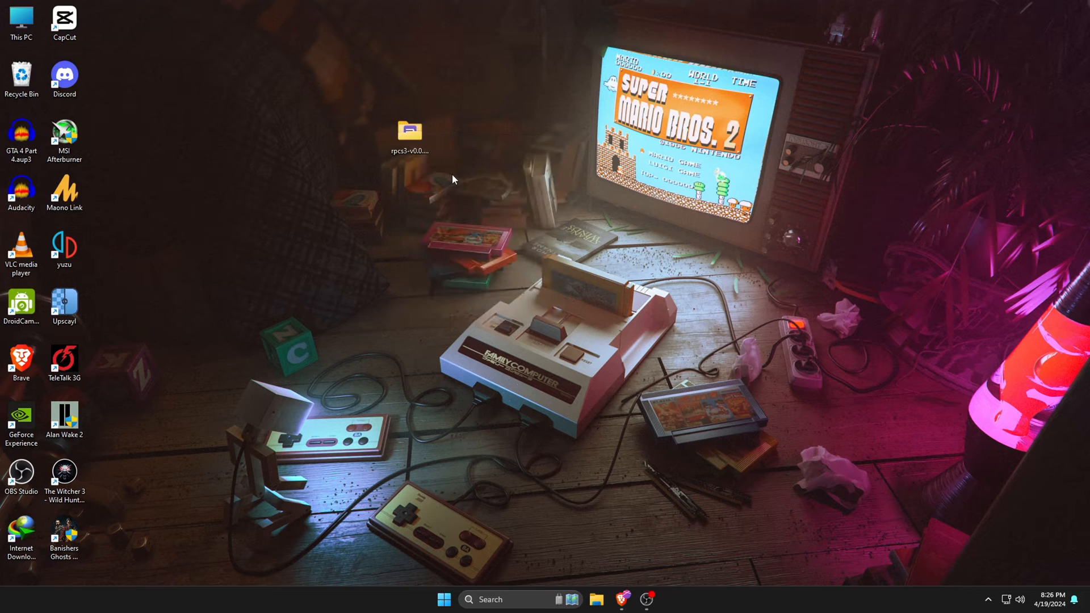
Run rpcs3.exe from the extracted rpcs3 folder to reach the welcome screen
double_click(410, 131)
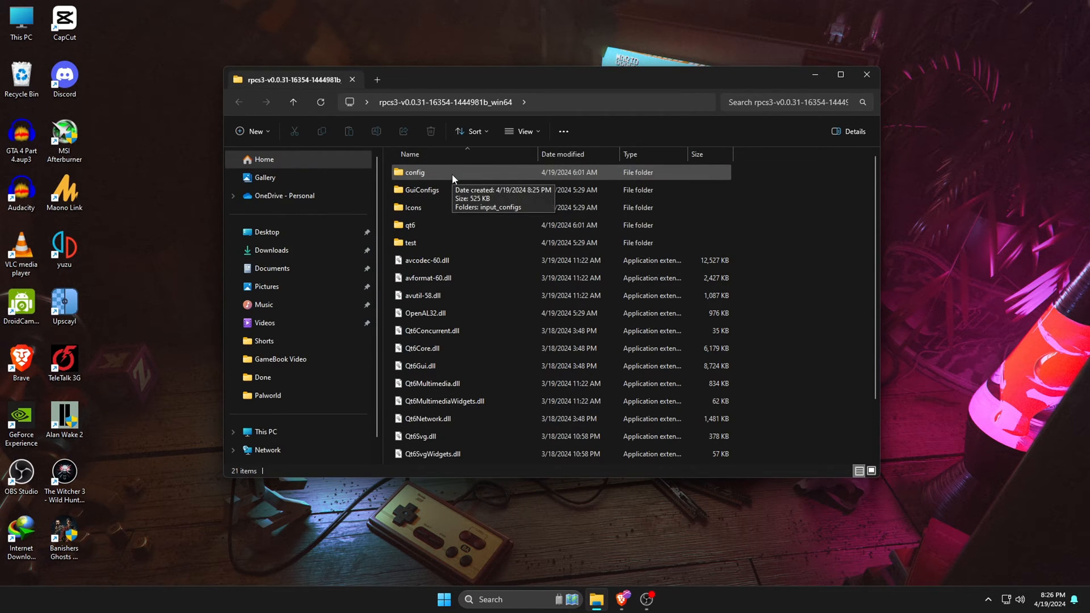
scroll(down, 3)
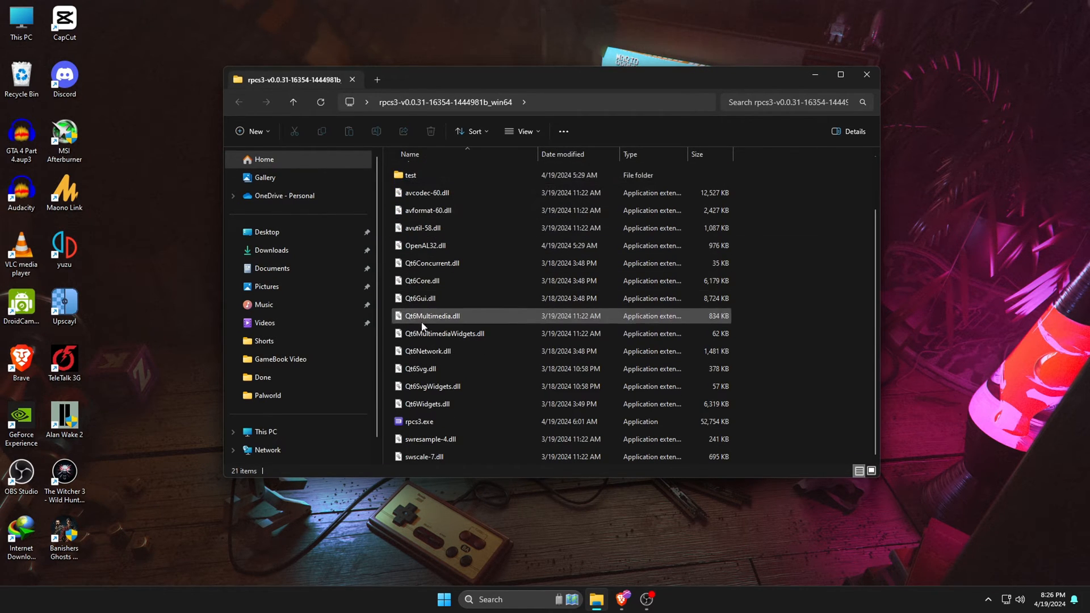
click(419, 422)
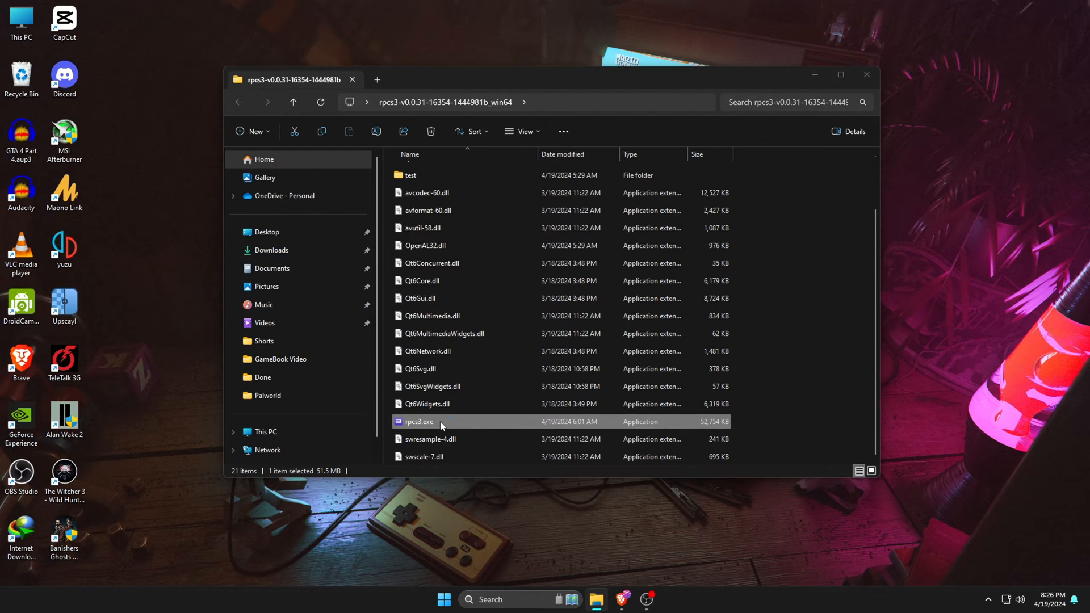
double_click(424, 422)
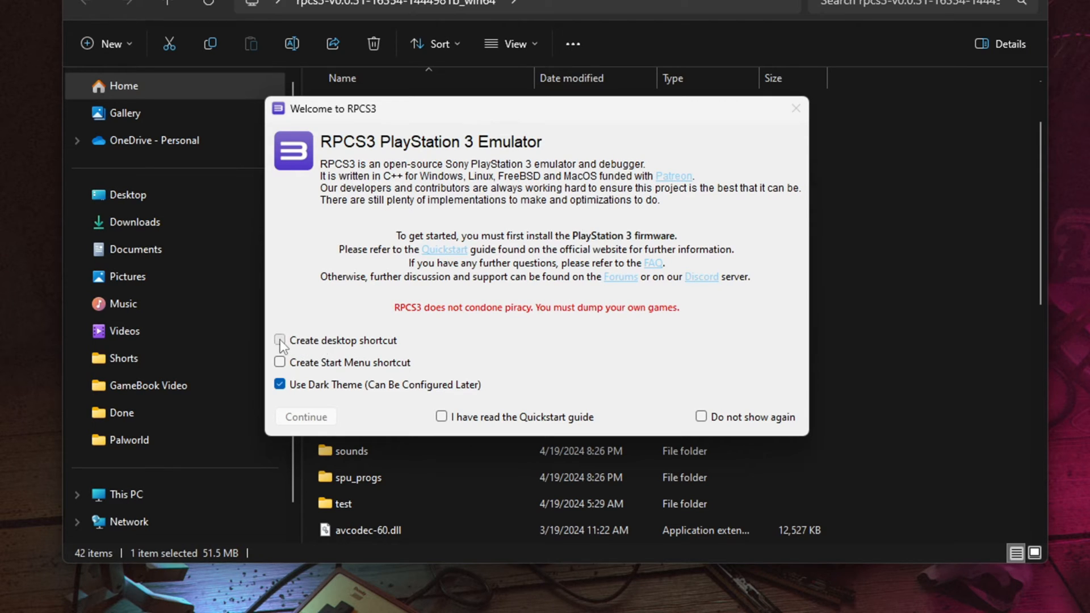
Enable desktop and Start Menu shortcuts, confirm the Quickstart guide, hide the notice, and continue
click(280, 339)
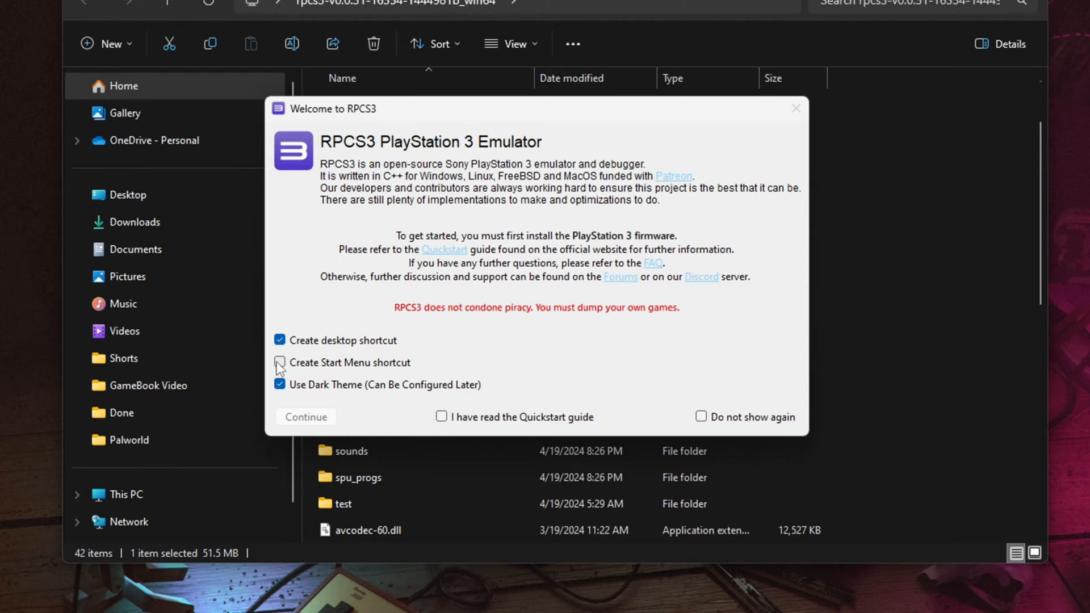
click(280, 362)
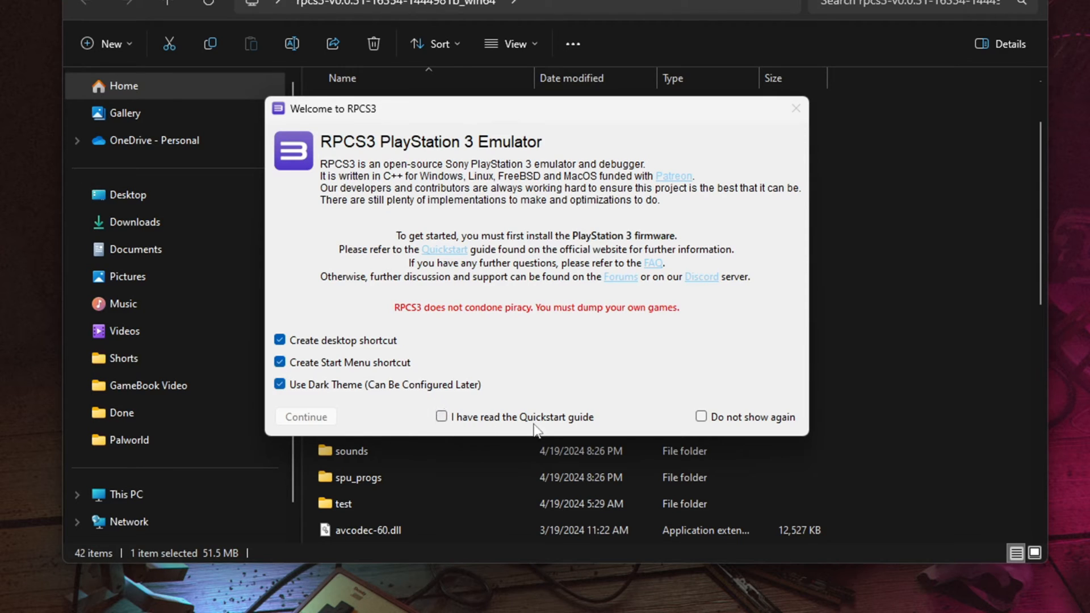
click(442, 416)
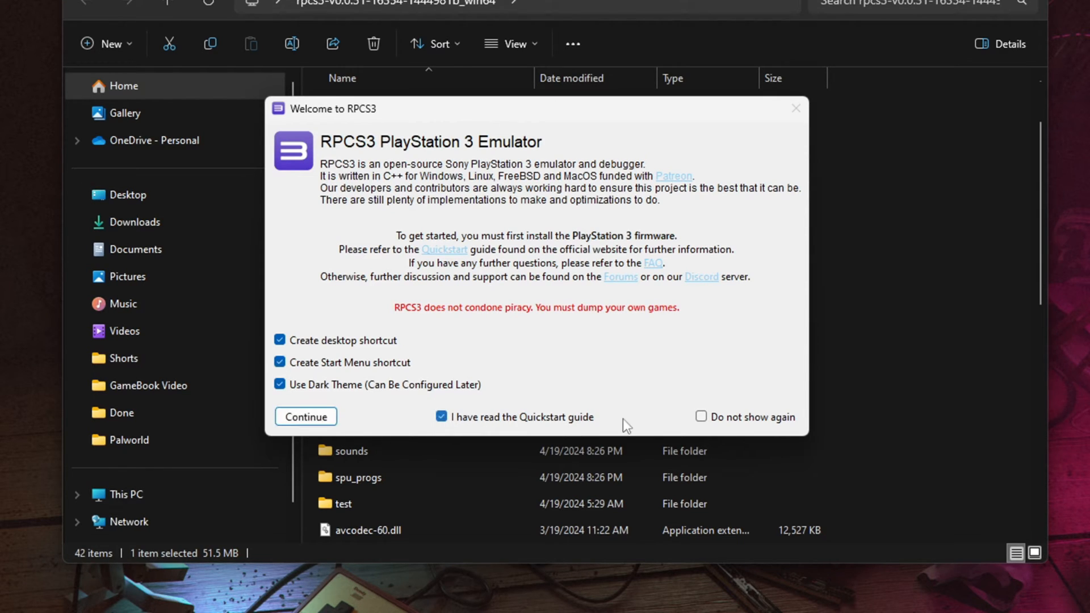
click(702, 417)
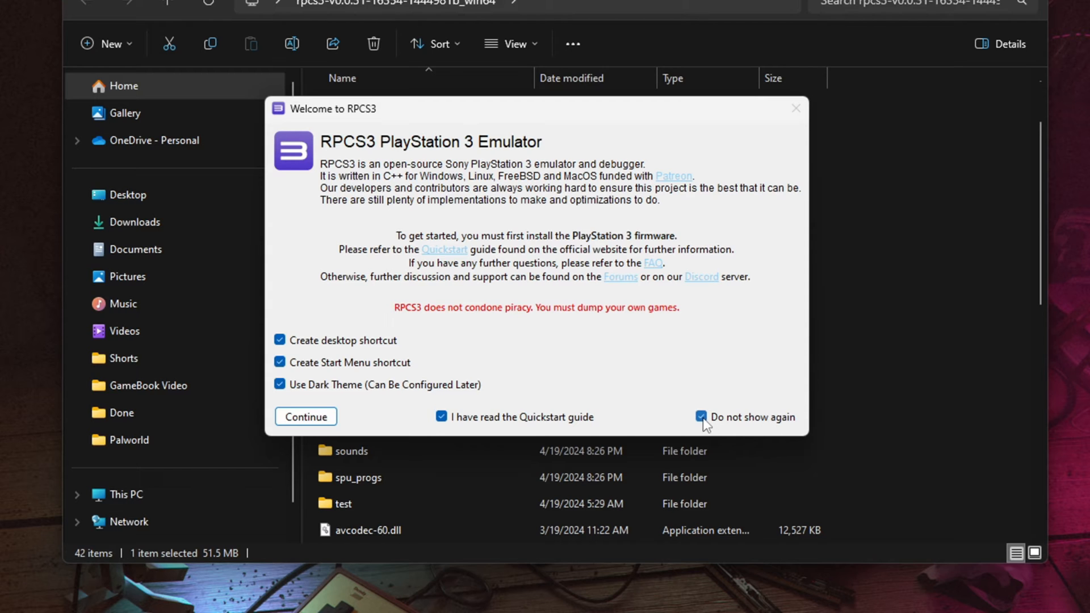
mouse_move(305, 417)
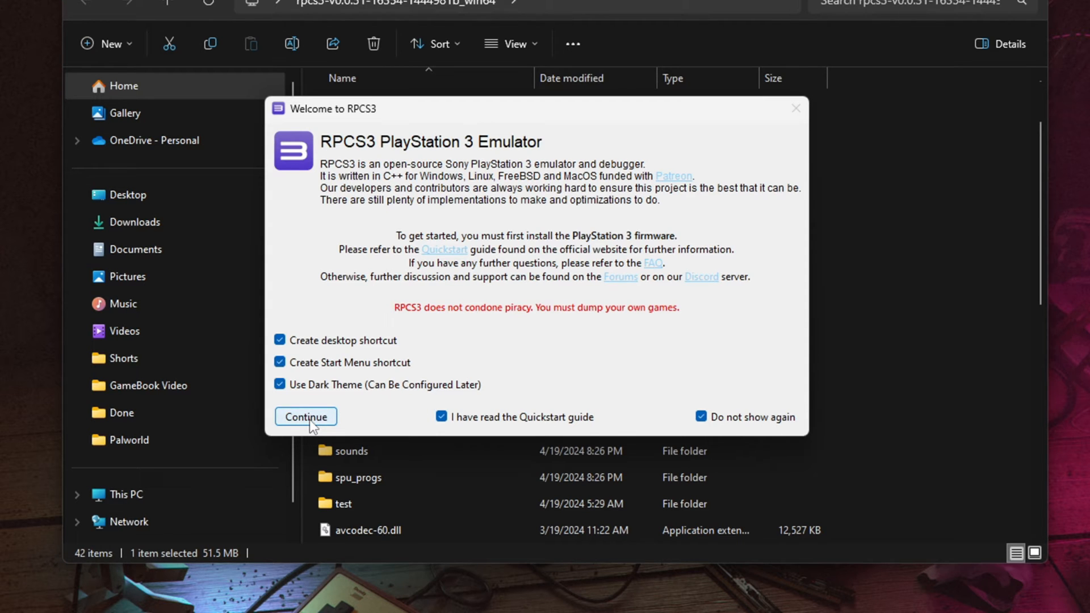
click(305, 417)
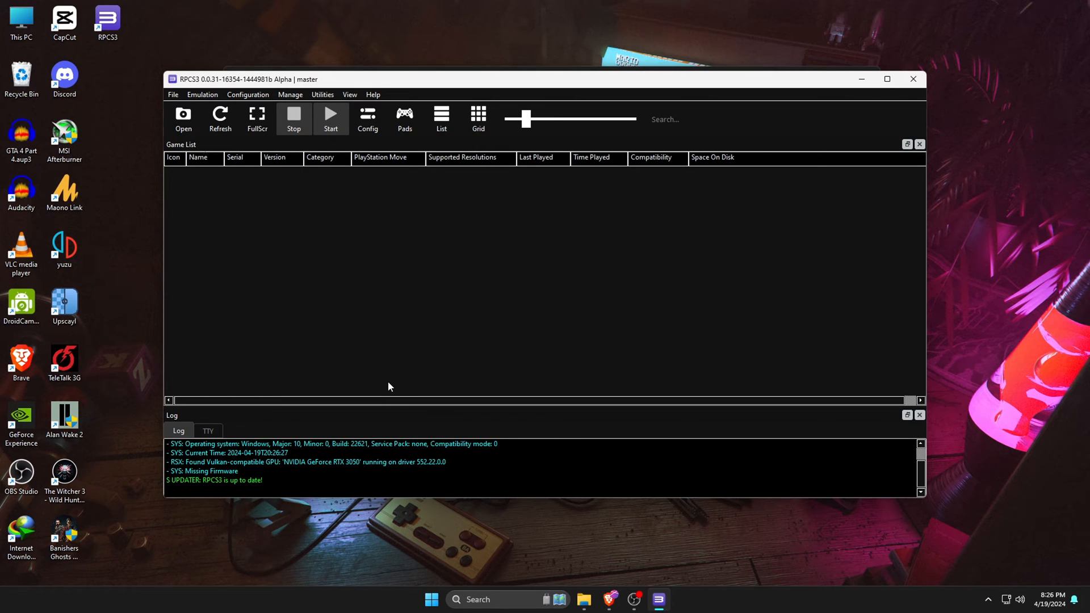
Drag the RPCS3 main window slightly right and down on the desktop
drag(487, 78, 567, 166)
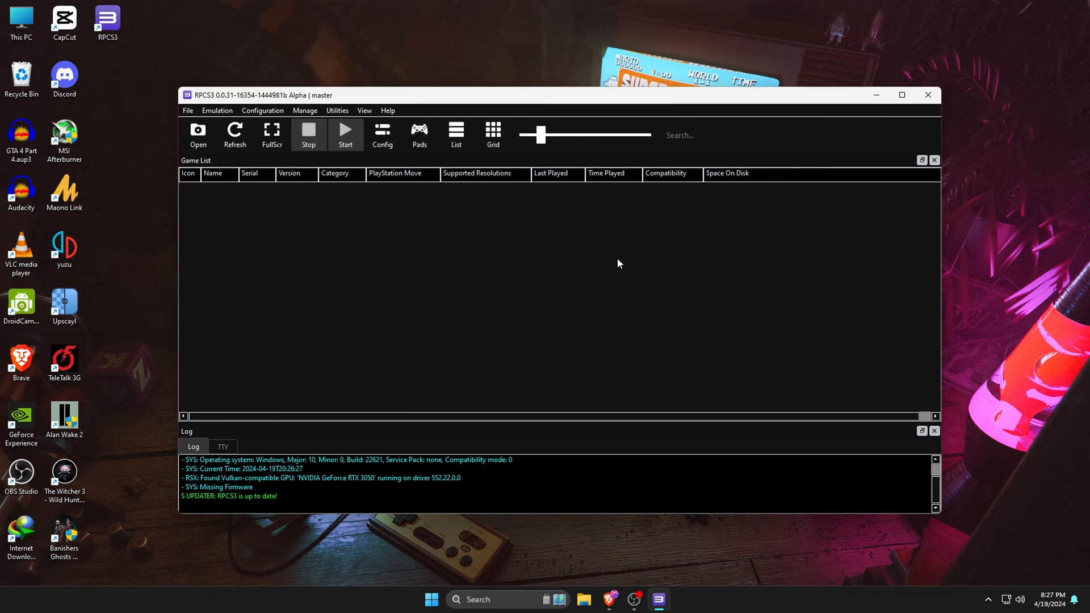
mouse_move(615, 263)
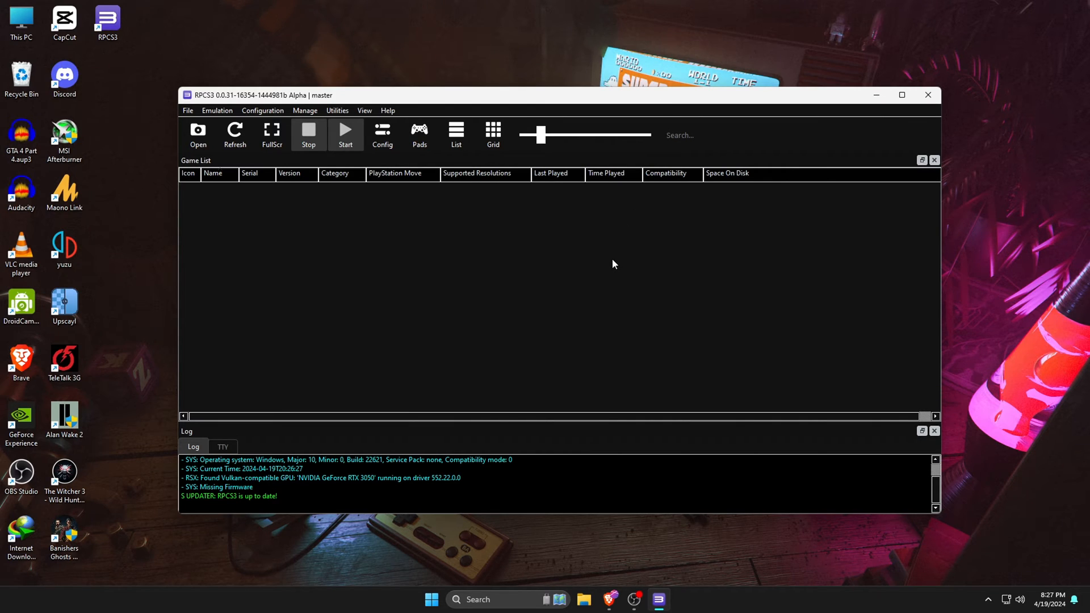
click(666, 135)
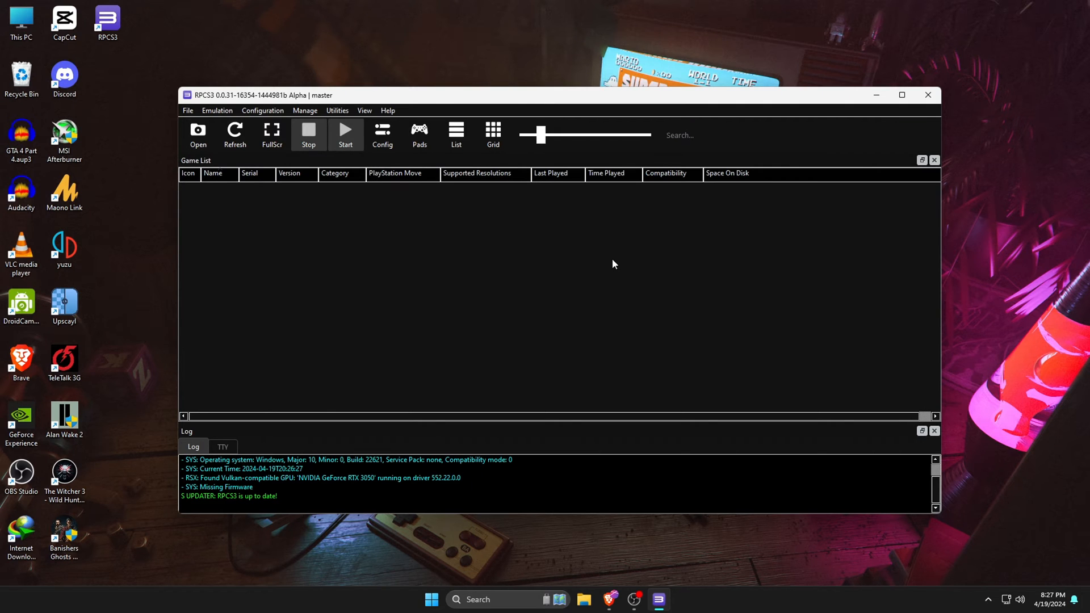
Search 'PlayStation 3 BIOS' and open PlayStation's PS3 system software update page
click(610, 600)
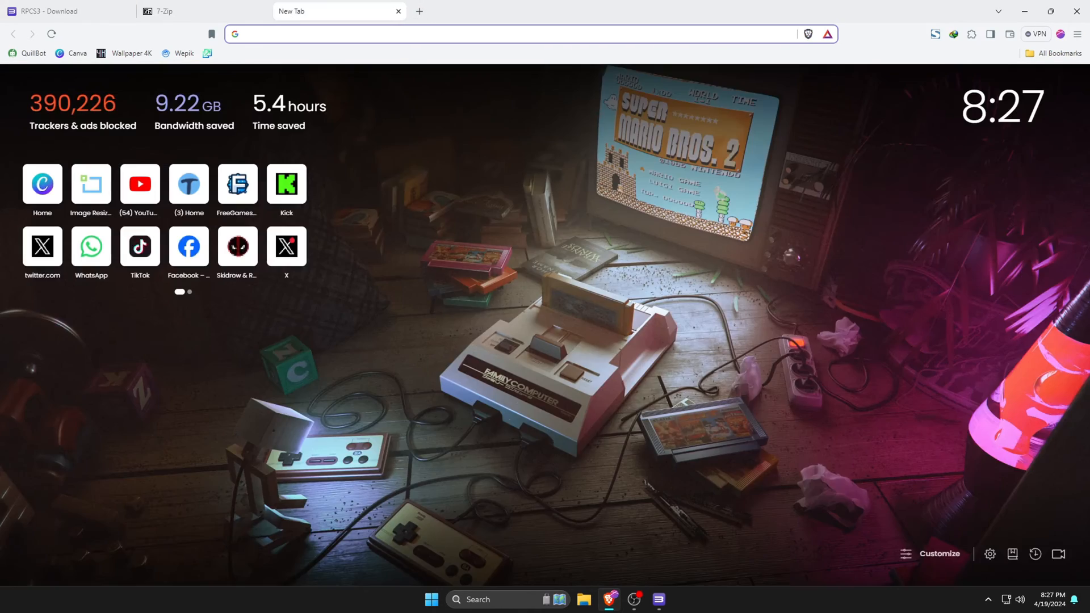
text(PlayStation 3)
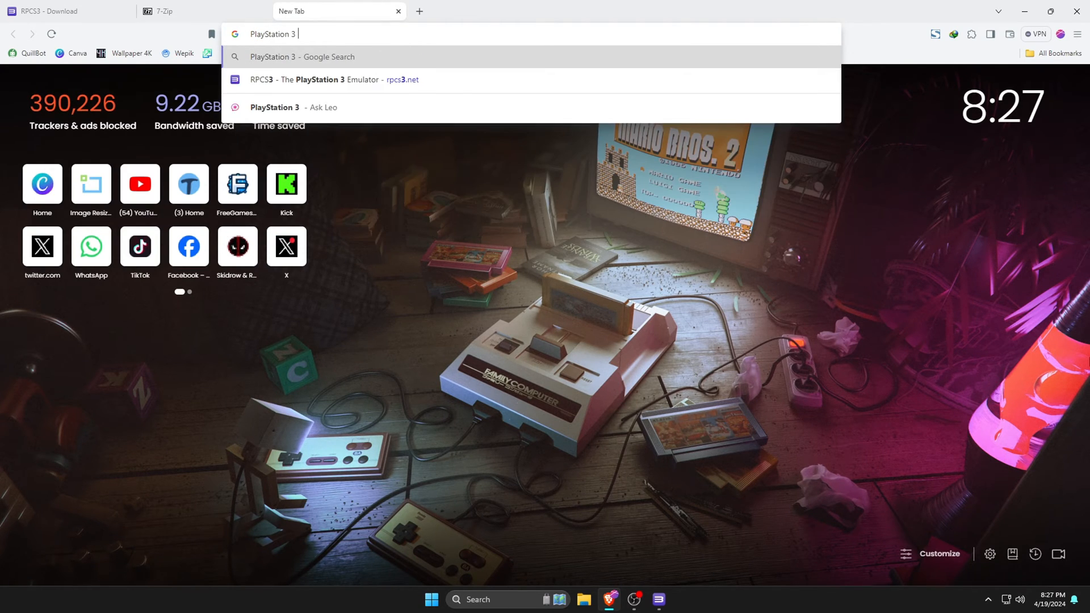
text(BIOS)
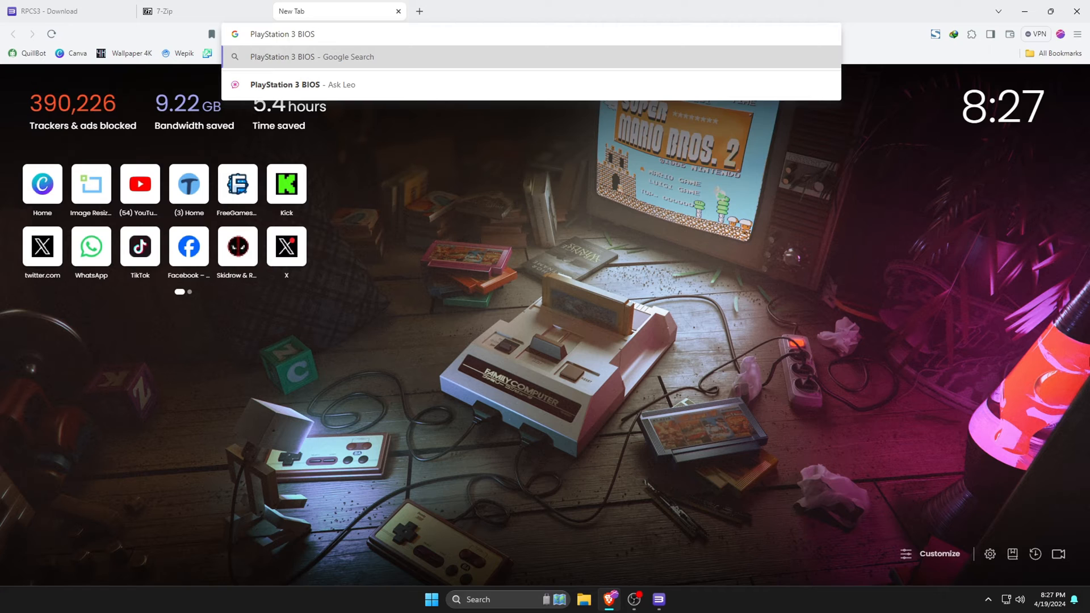
click(314, 57)
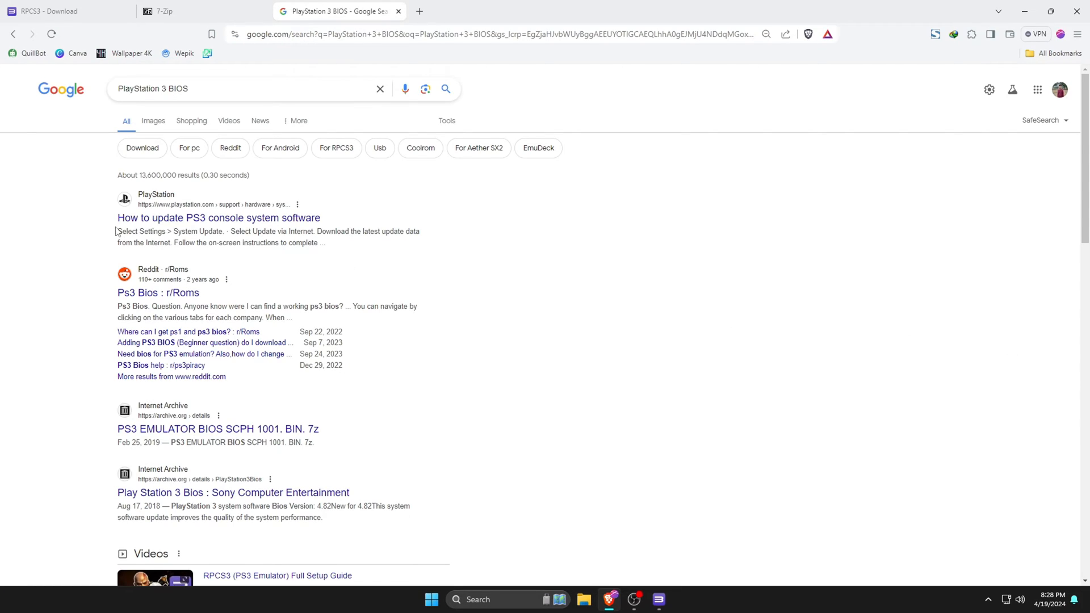
click(218, 219)
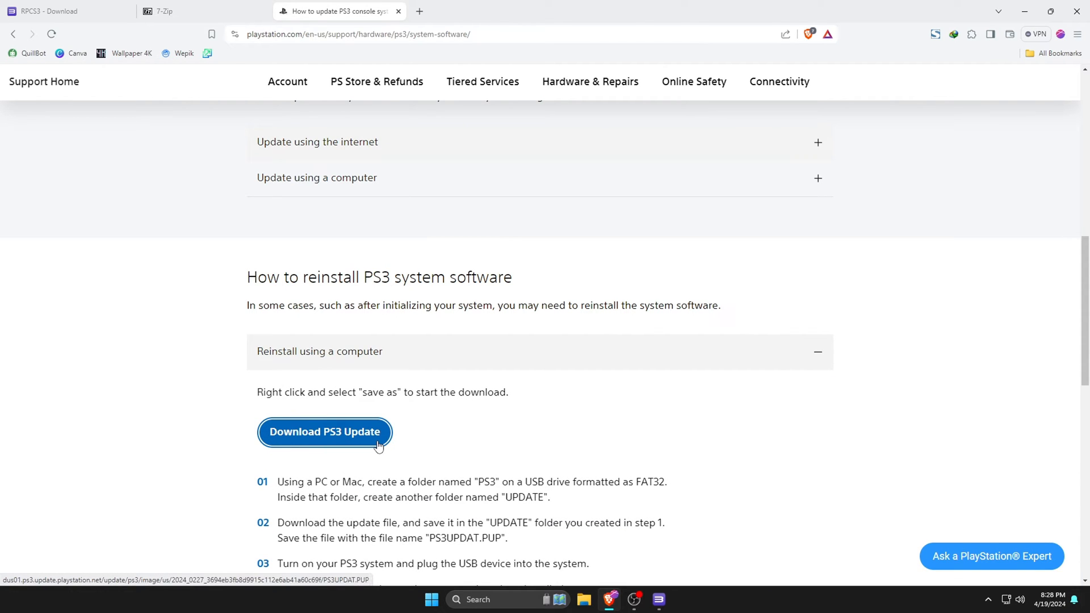
Save the PS3 update file from the Download PS3 Update link to the desktop
click(324, 432)
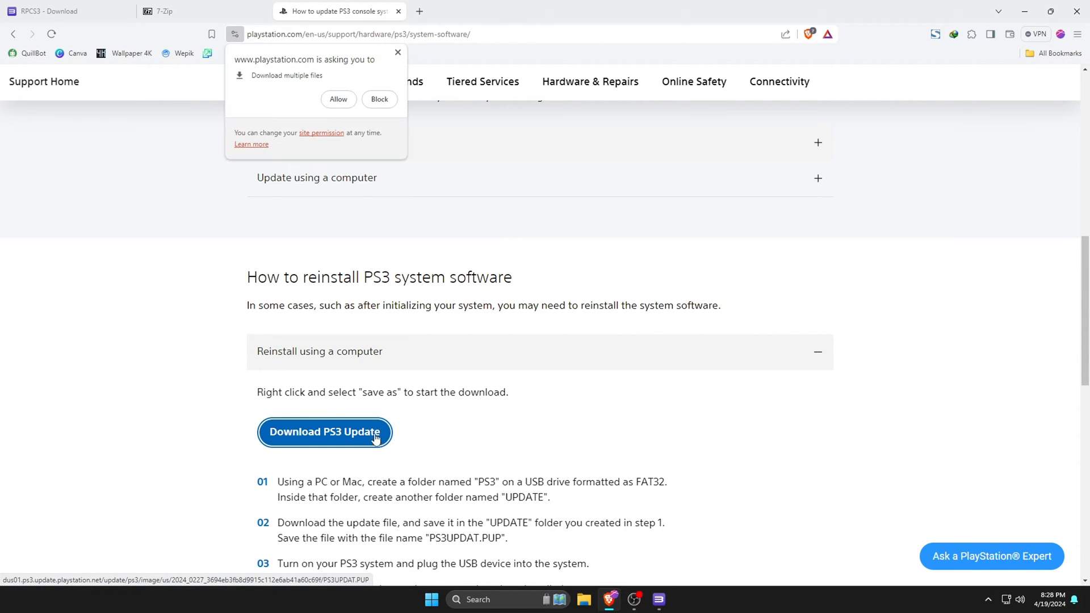
right_click(323, 432)
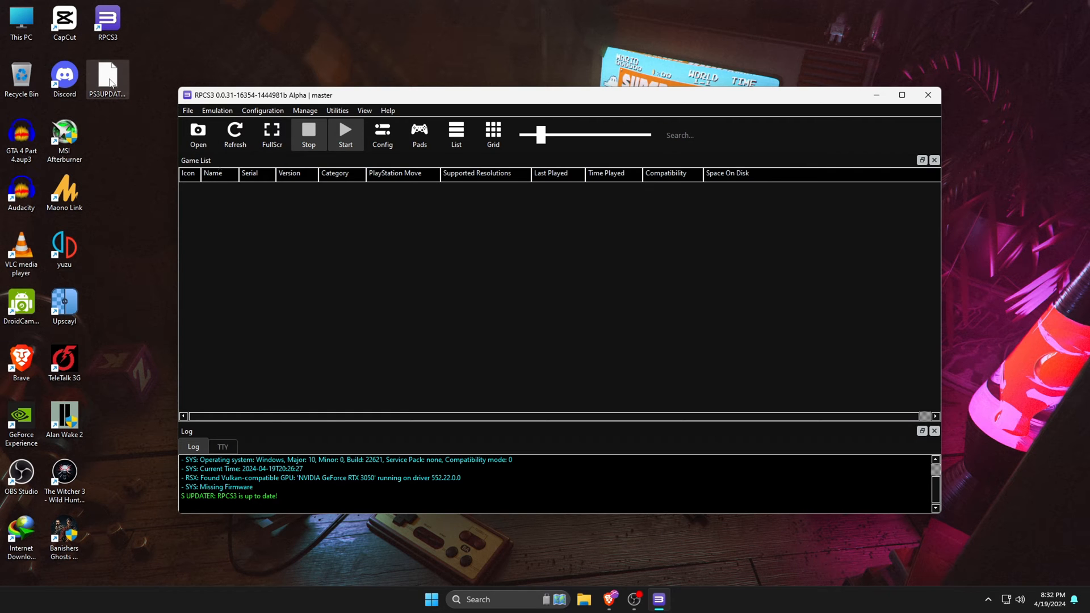
mouse_move(165, 100)
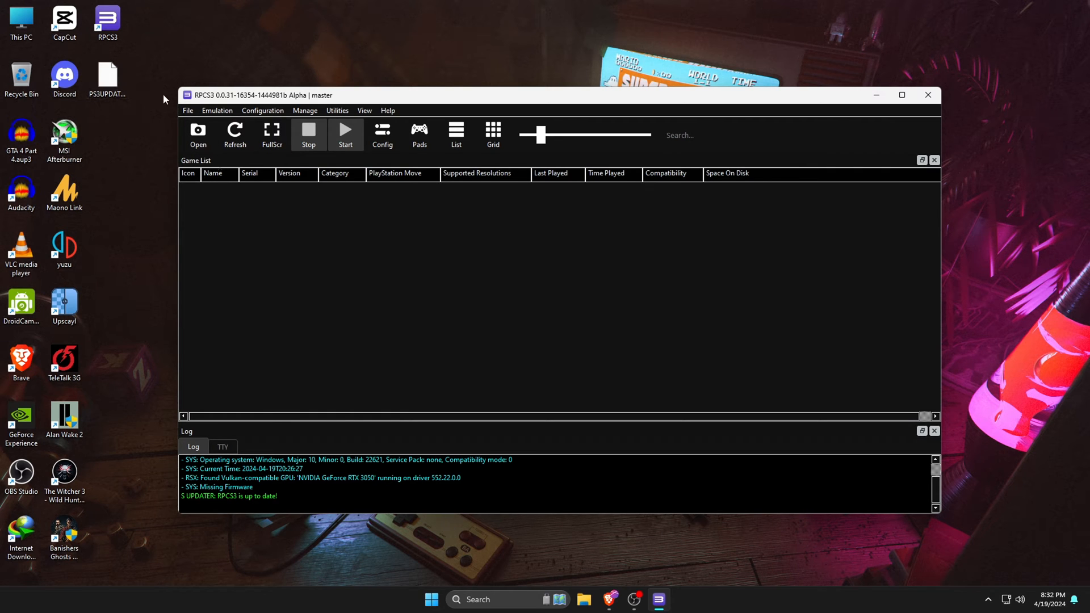
Install PS3 firmware from PS3UPDAT.PUP on the desktop via File > Install Firmware
click(187, 110)
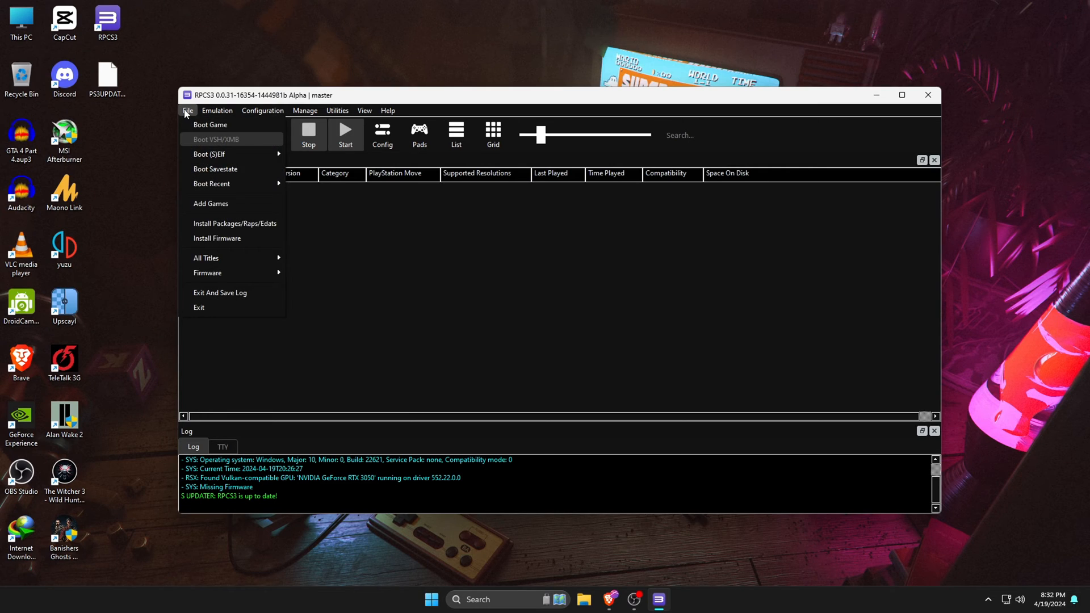
mouse_move(215, 237)
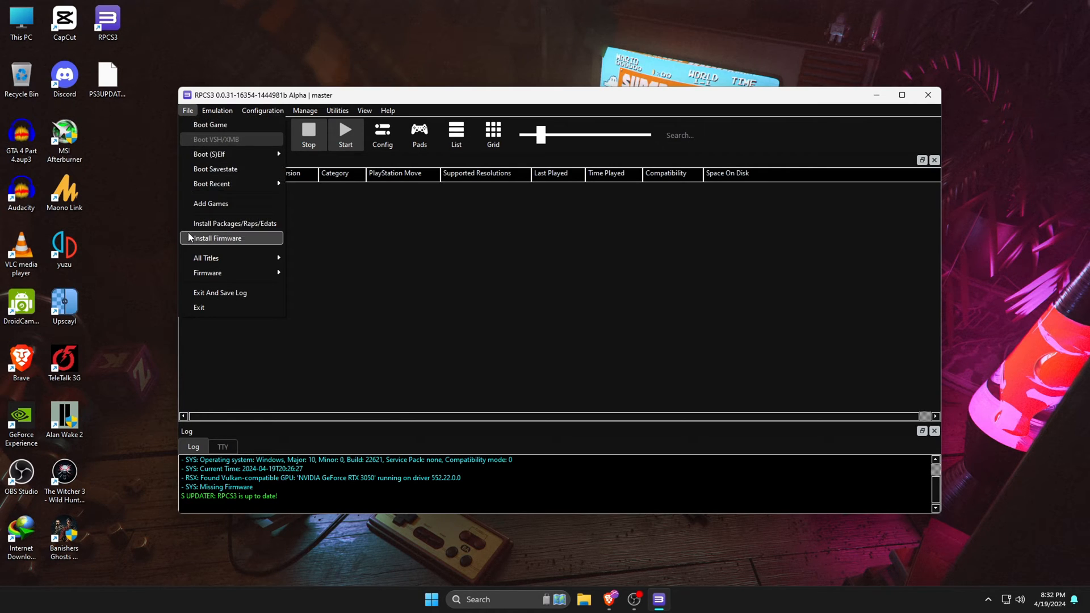
mouse_move(252, 241)
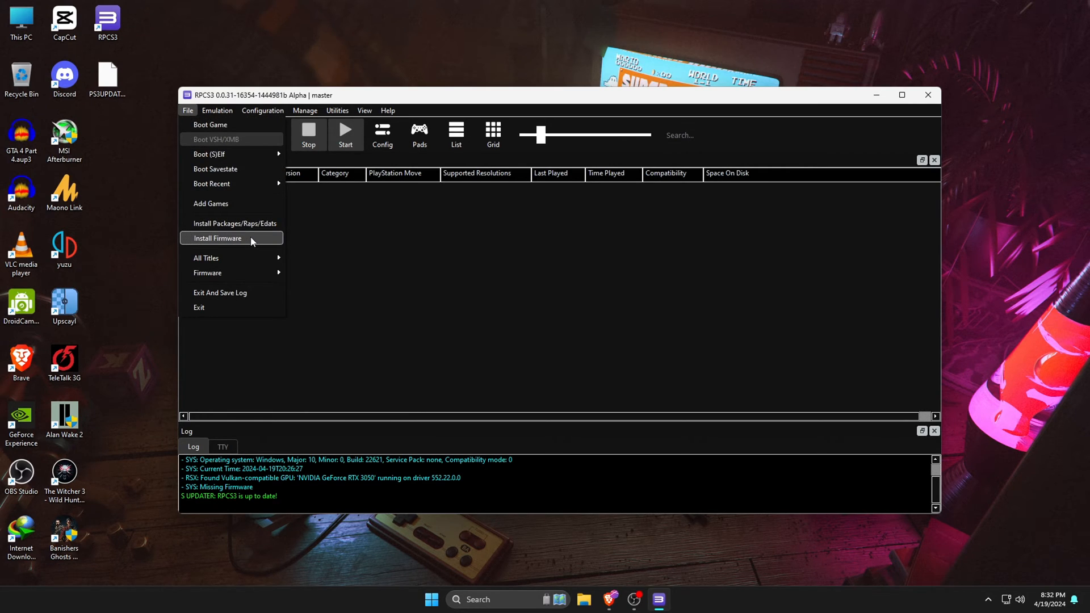
click(218, 237)
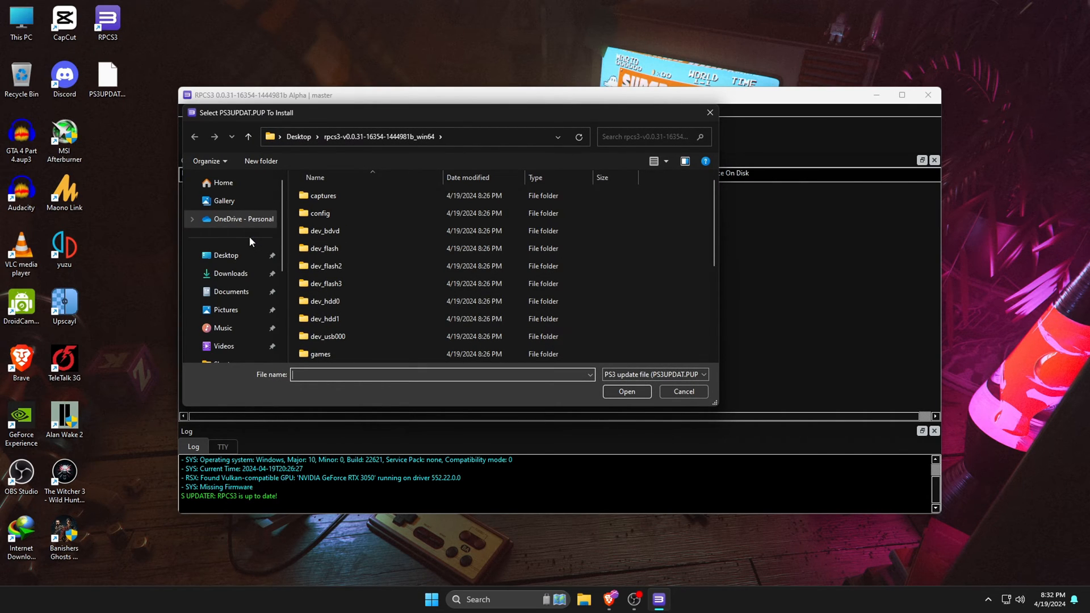
click(226, 255)
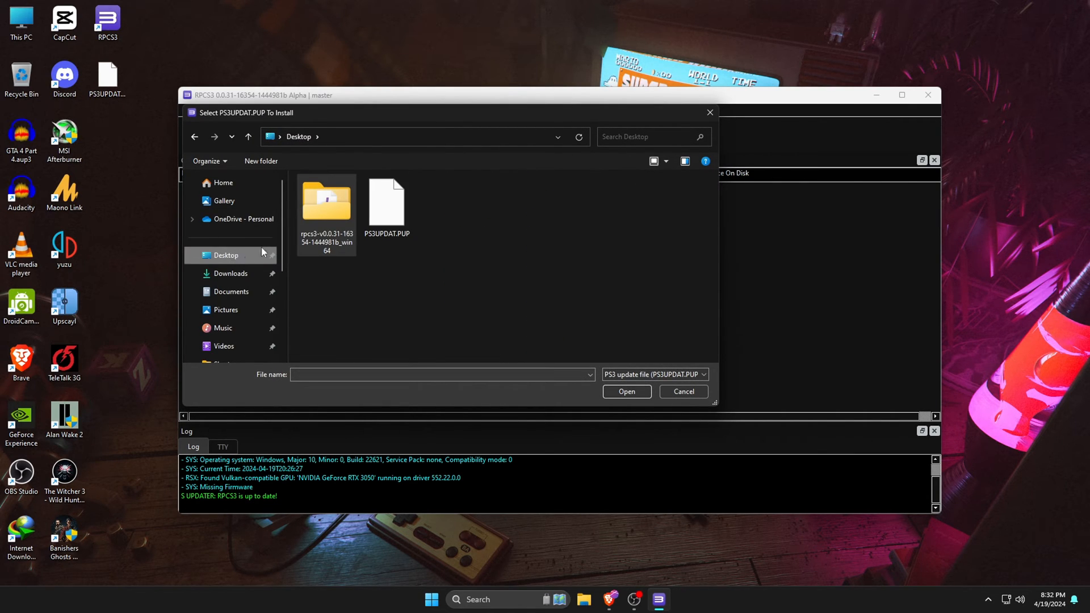
click(386, 203)
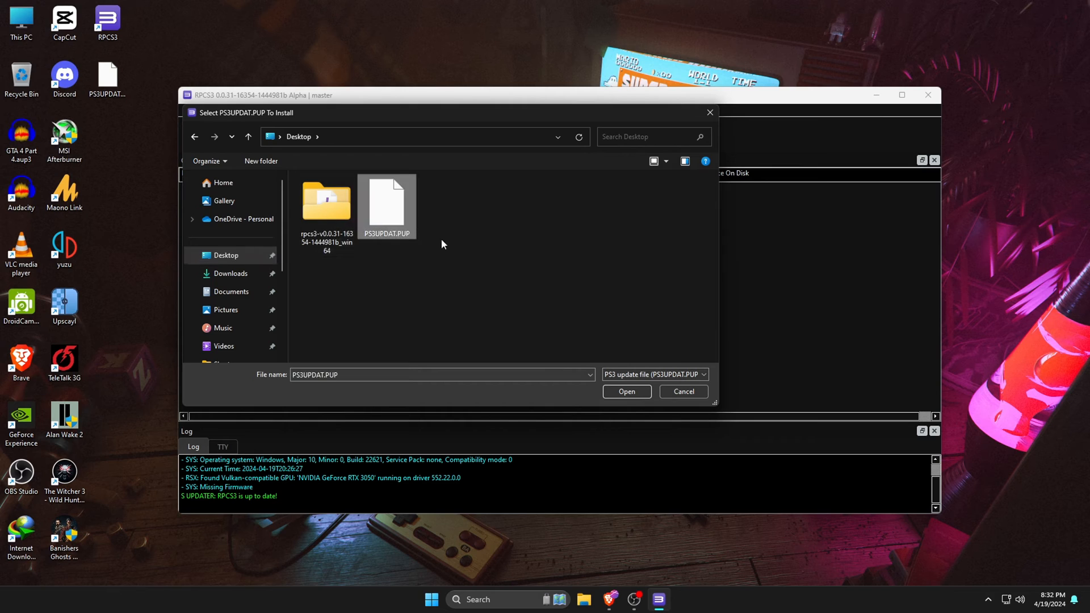
click(625, 392)
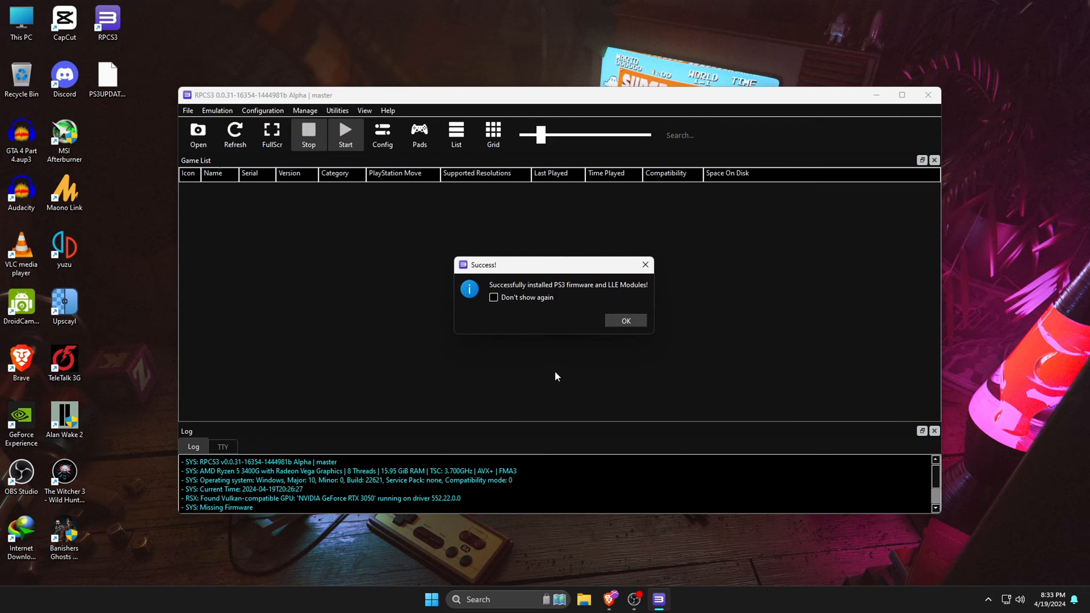
Dismiss the firmware installation Success message with OK
click(624, 320)
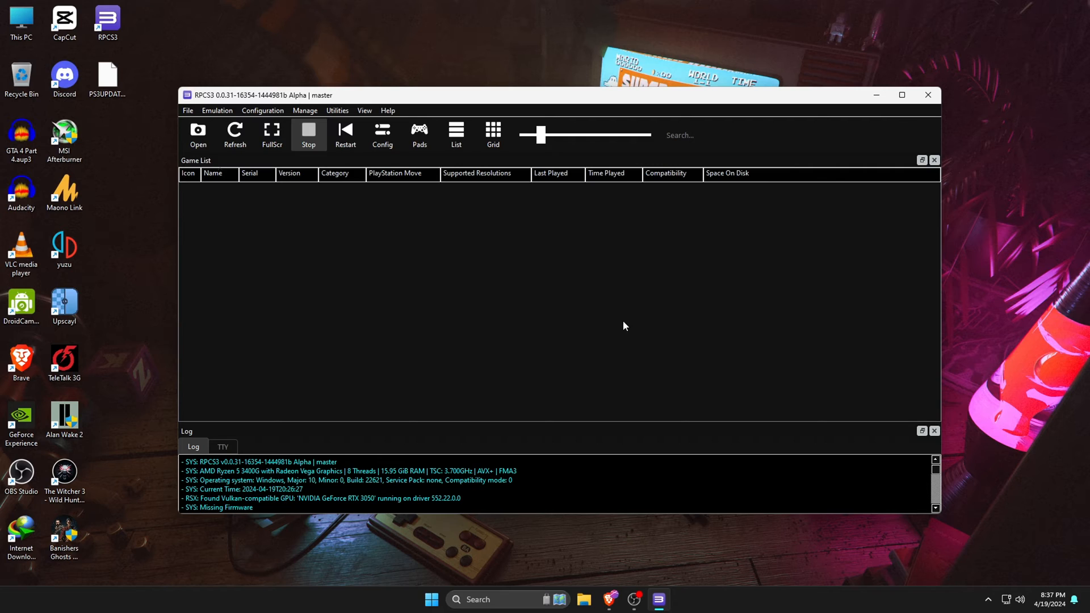
mouse_move(436, 270)
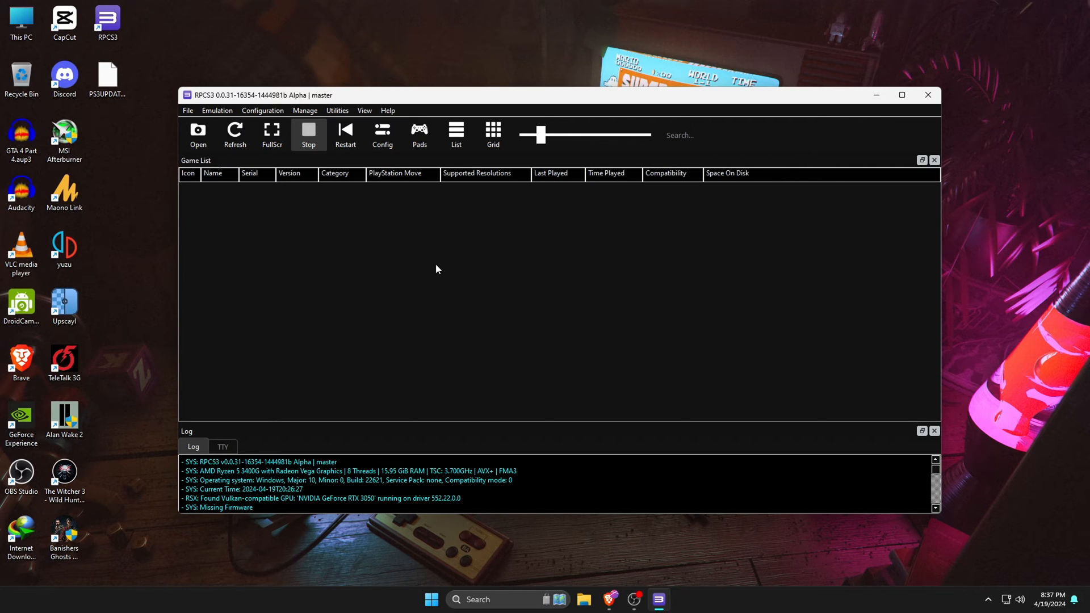
mouse_move(400, 189)
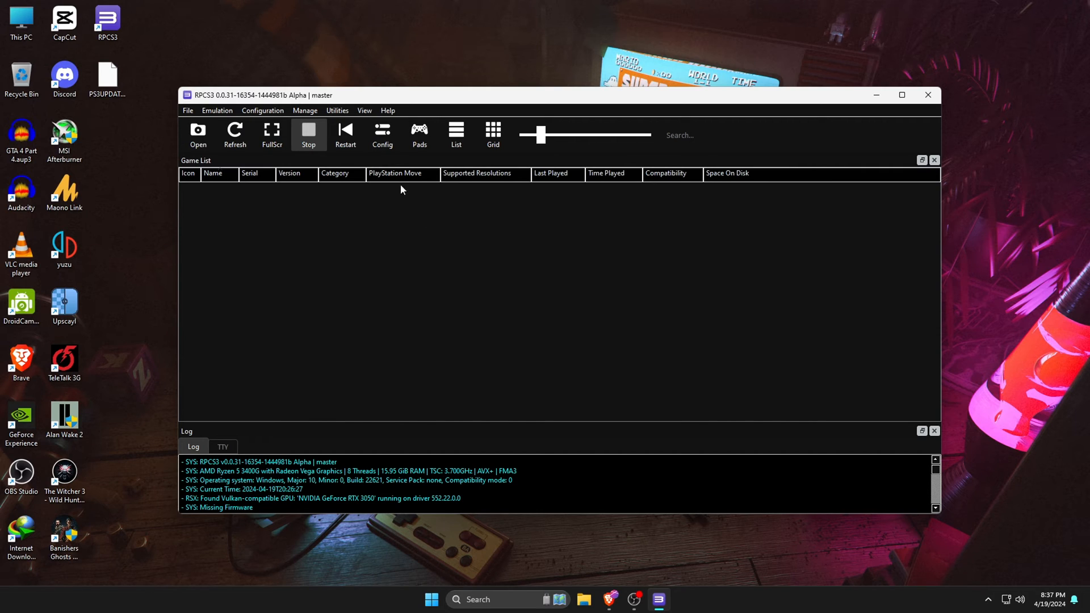
click(381, 135)
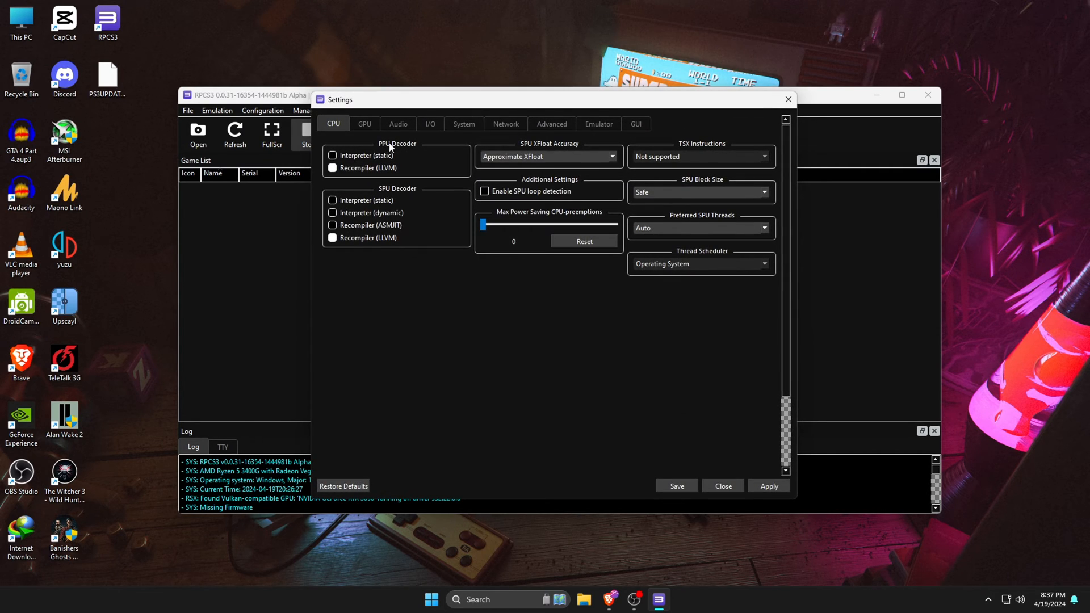
mouse_move(361, 252)
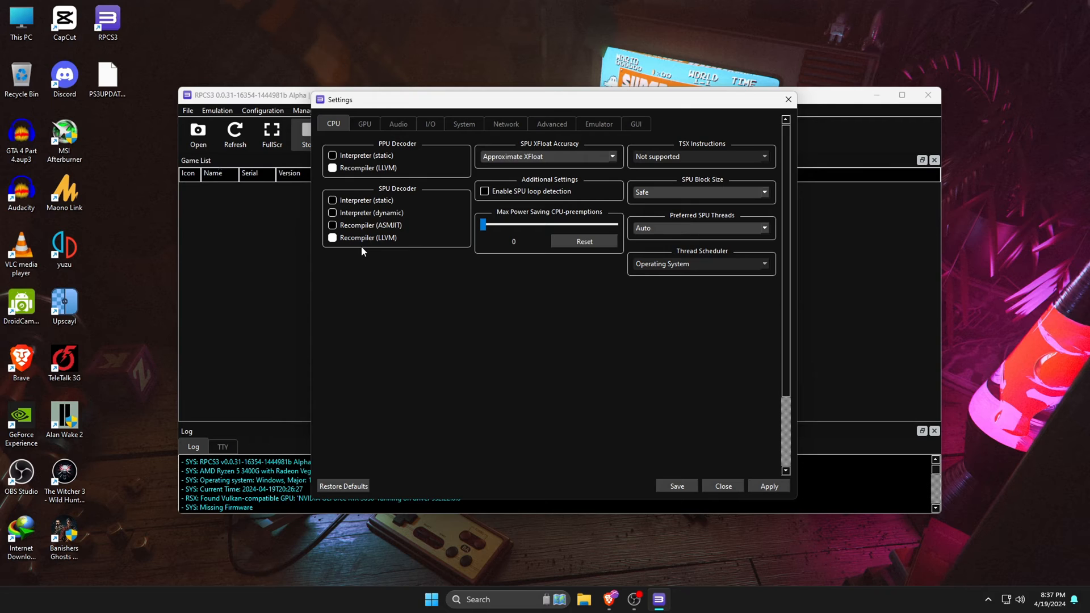
mouse_move(464, 204)
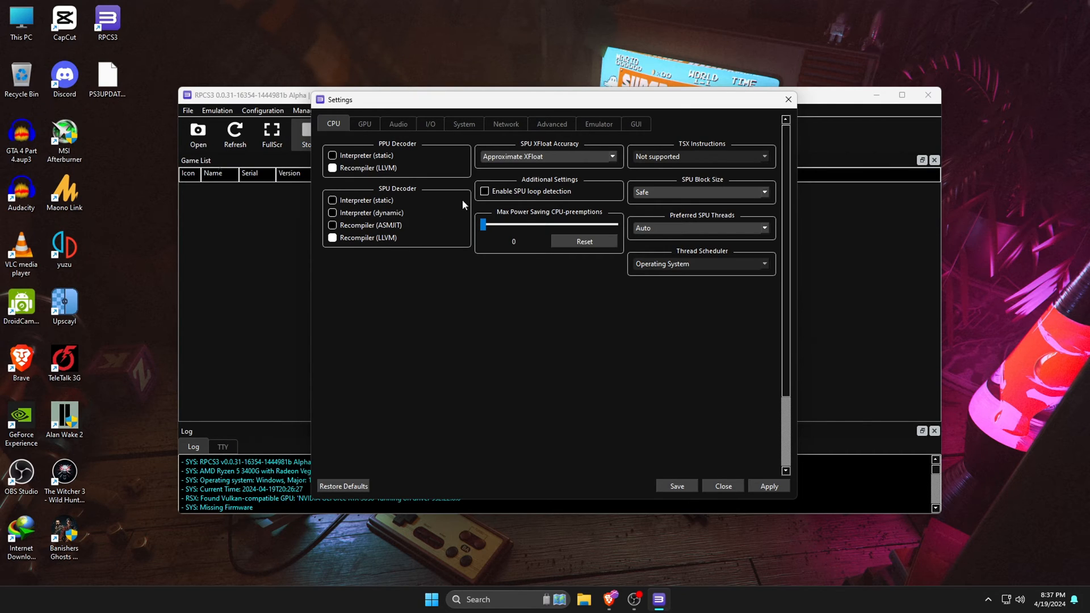
click(485, 191)
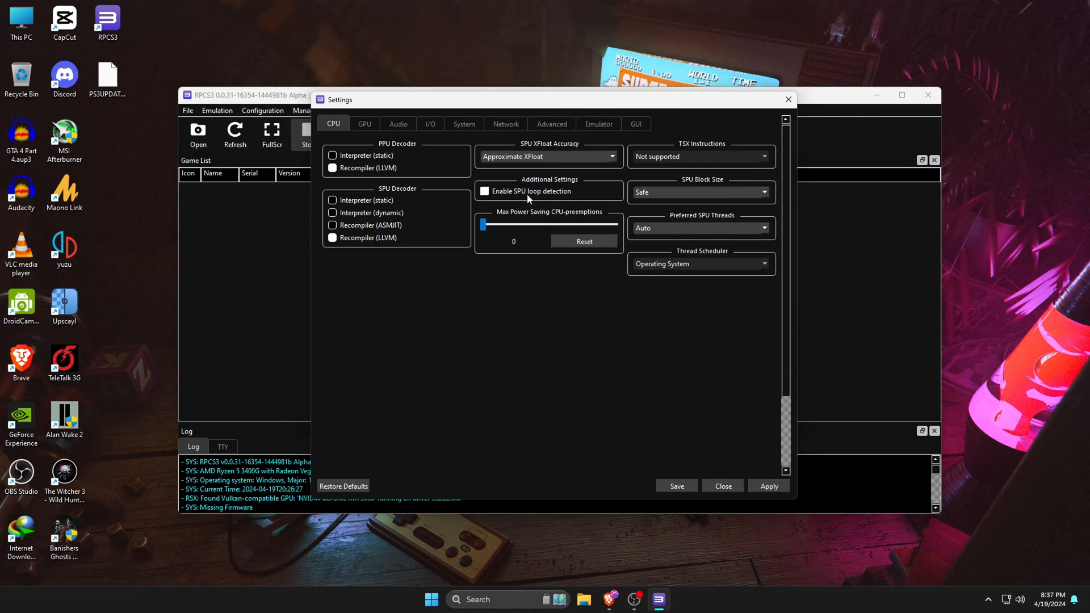
mouse_move(575, 203)
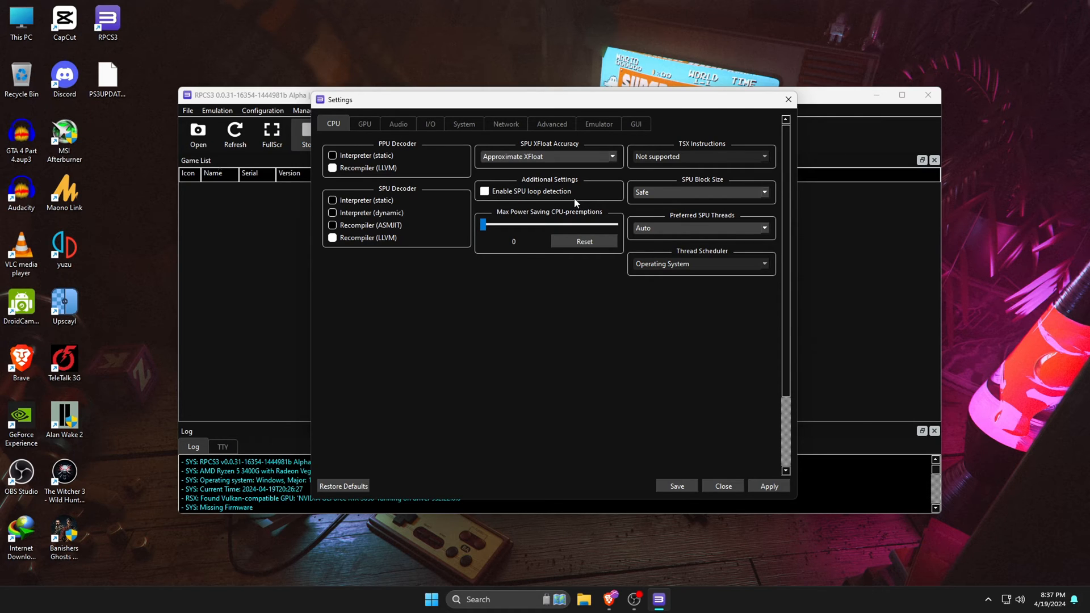
In GPU settings, keep Vulkan as renderer and the RTX 3050 as graphics device
click(364, 123)
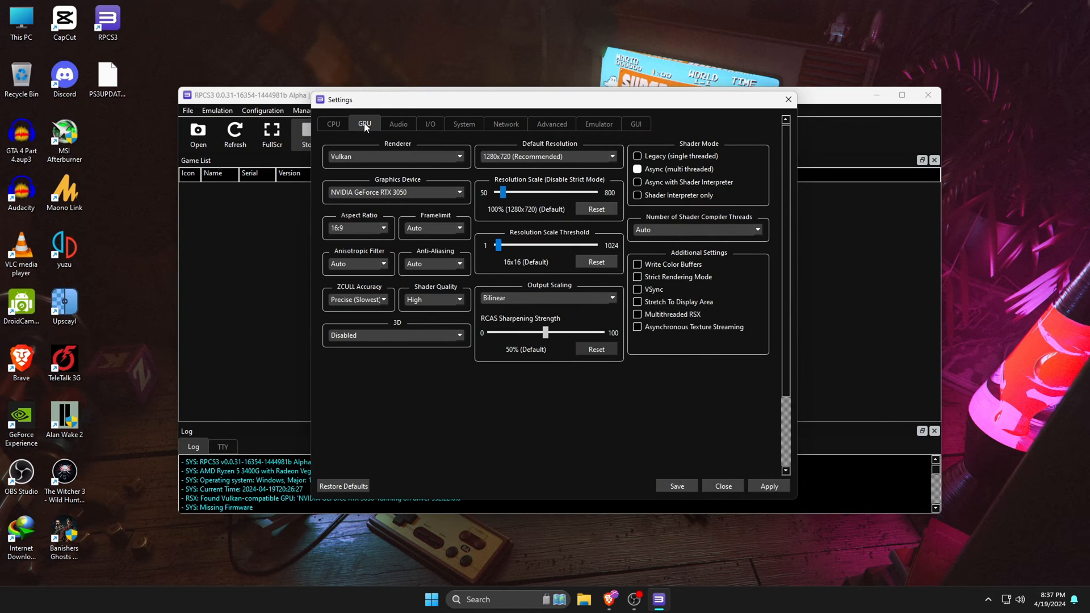
click(395, 157)
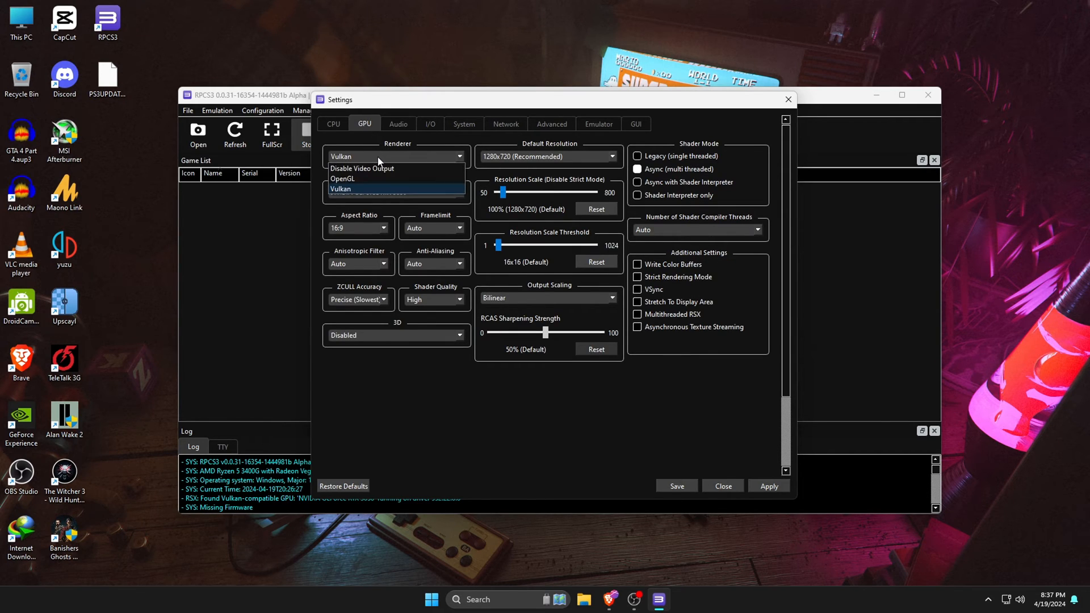
mouse_move(372, 190)
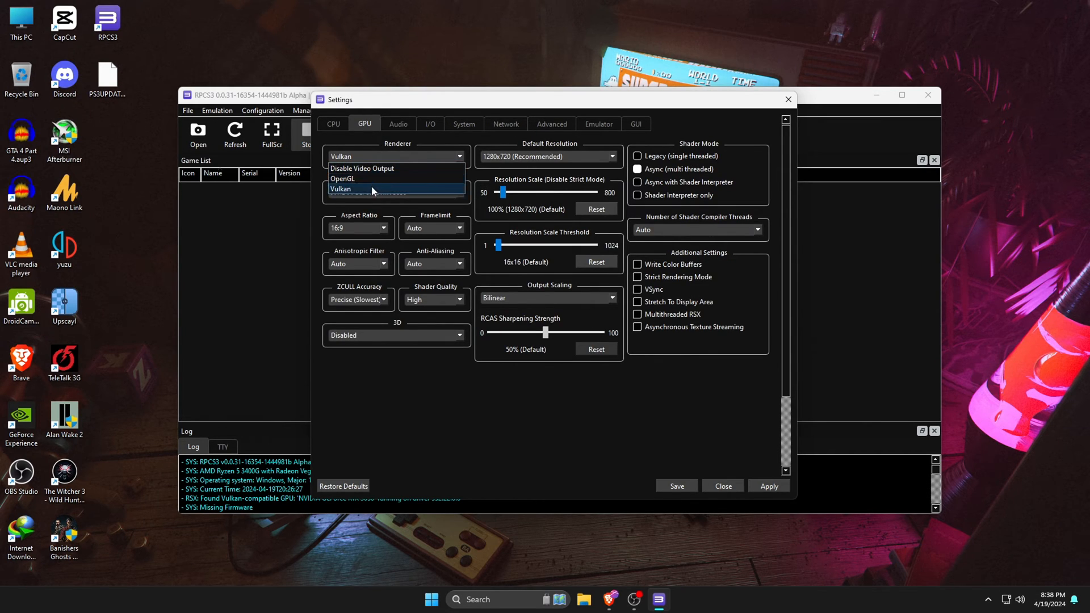
mouse_move(373, 179)
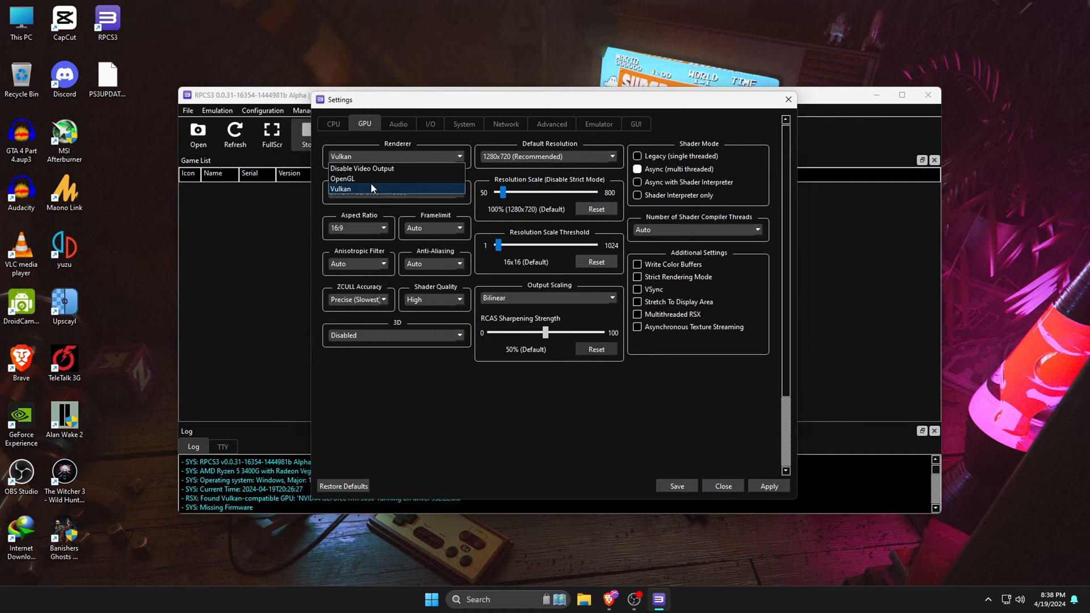
click(339, 188)
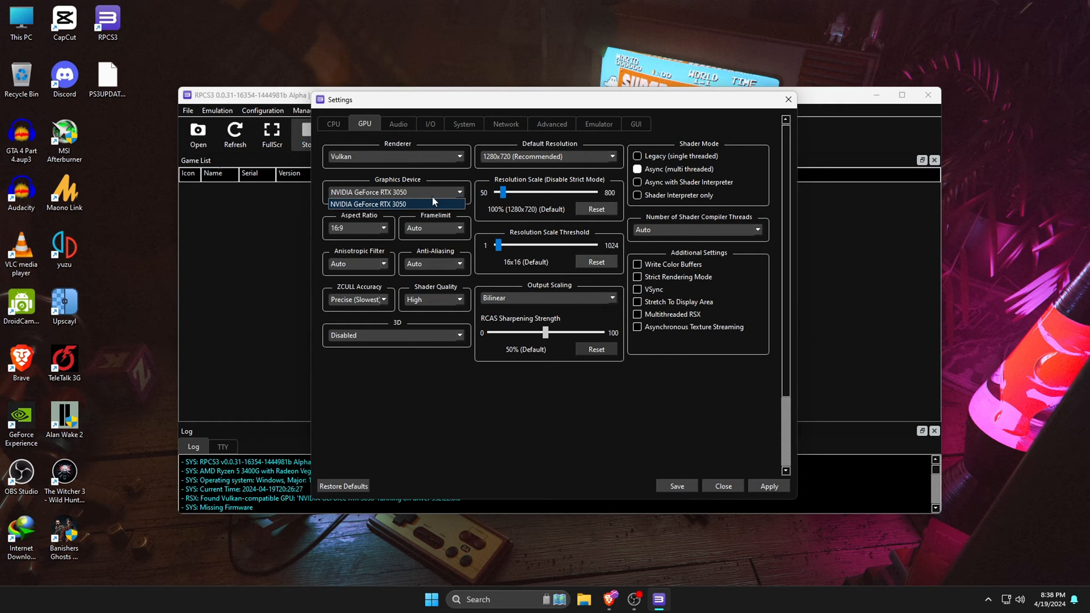
click(397, 203)
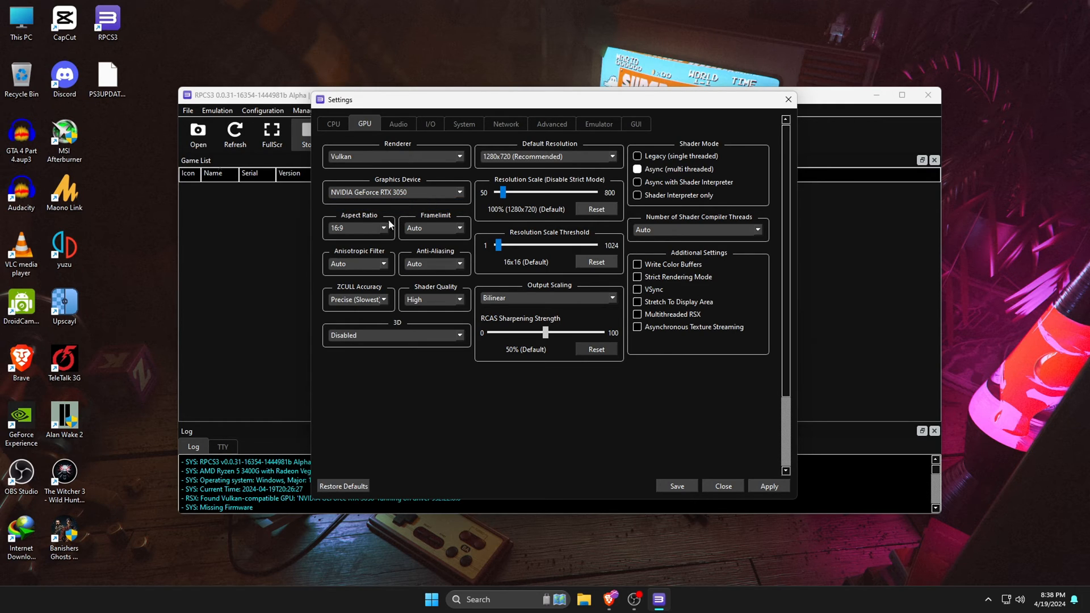
mouse_move(378, 274)
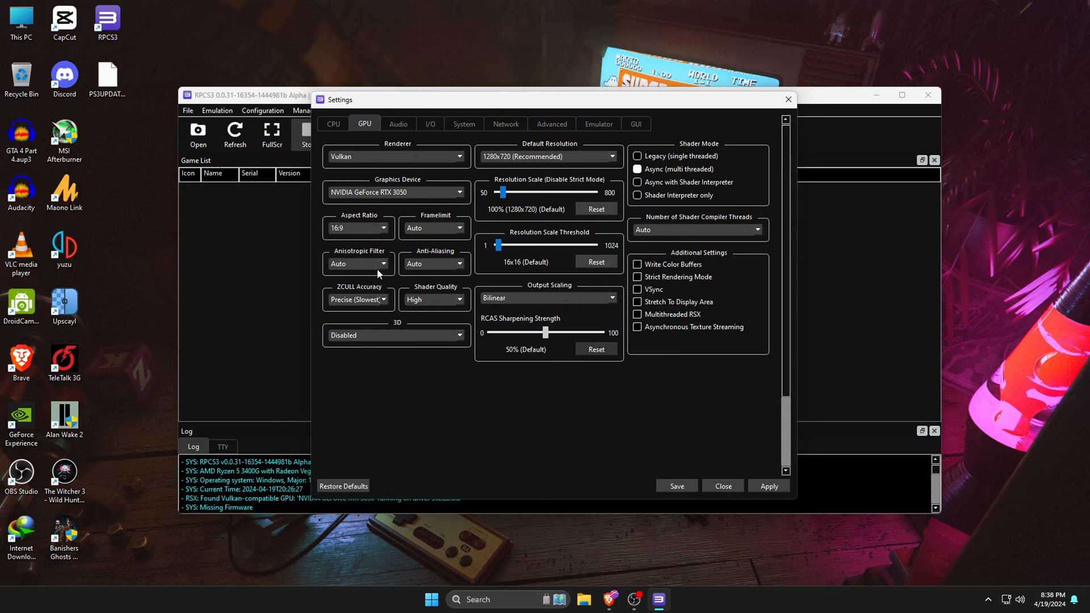
Set anisotropic filtering to 8x and keep 1280x720 as default resolution
click(382, 264)
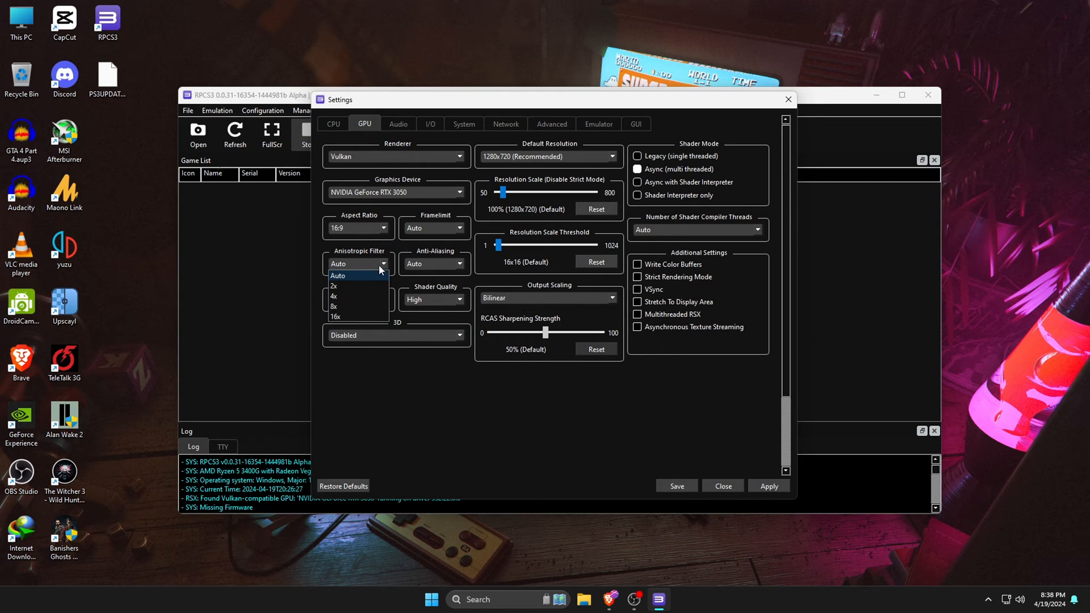
mouse_move(340, 307)
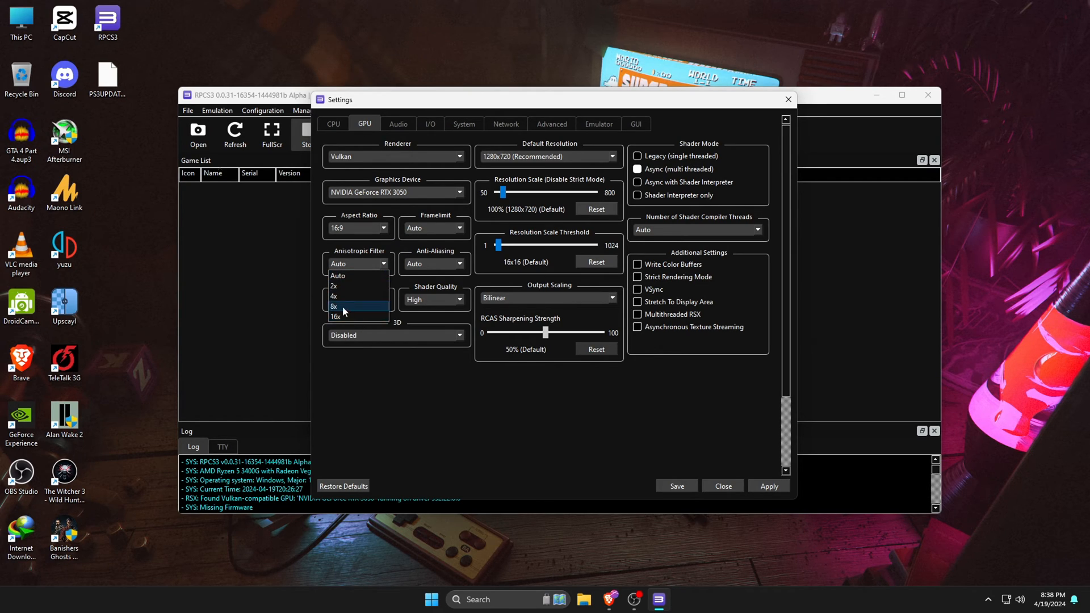
click(334, 307)
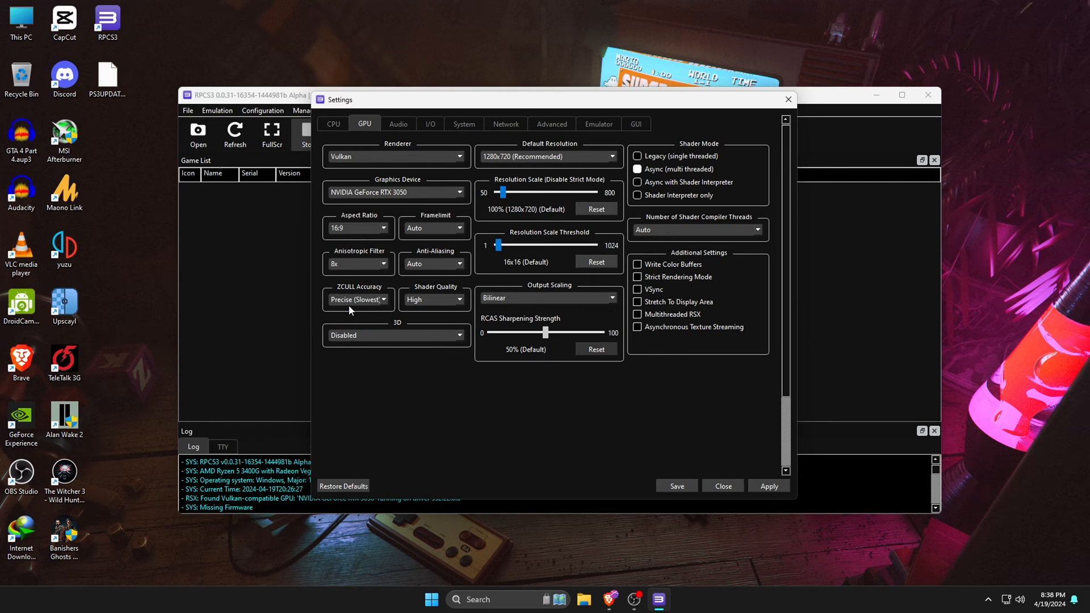
mouse_move(473, 188)
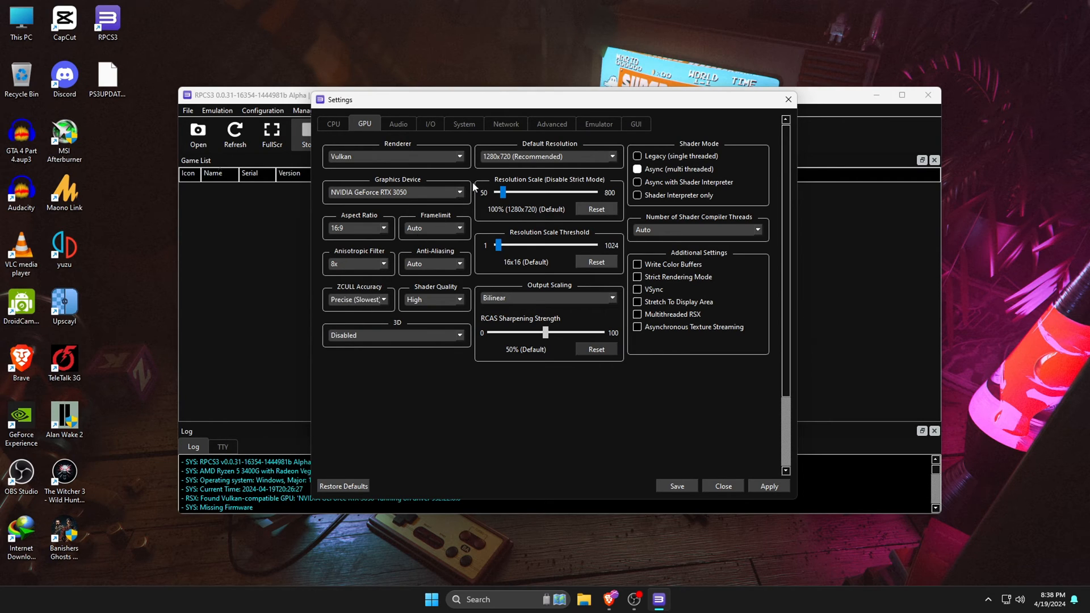
click(547, 157)
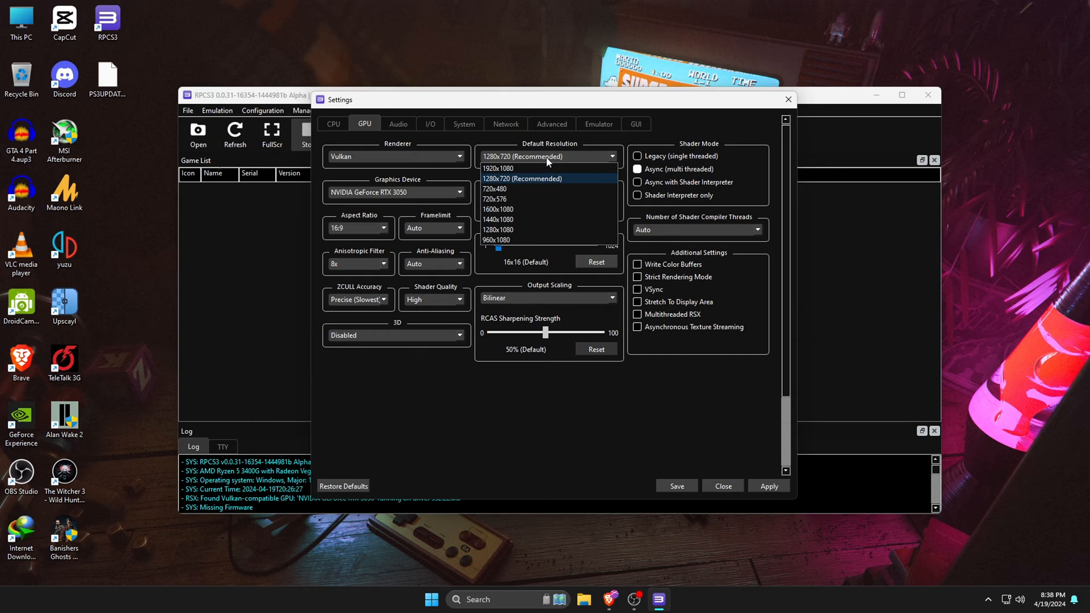
mouse_move(500, 185)
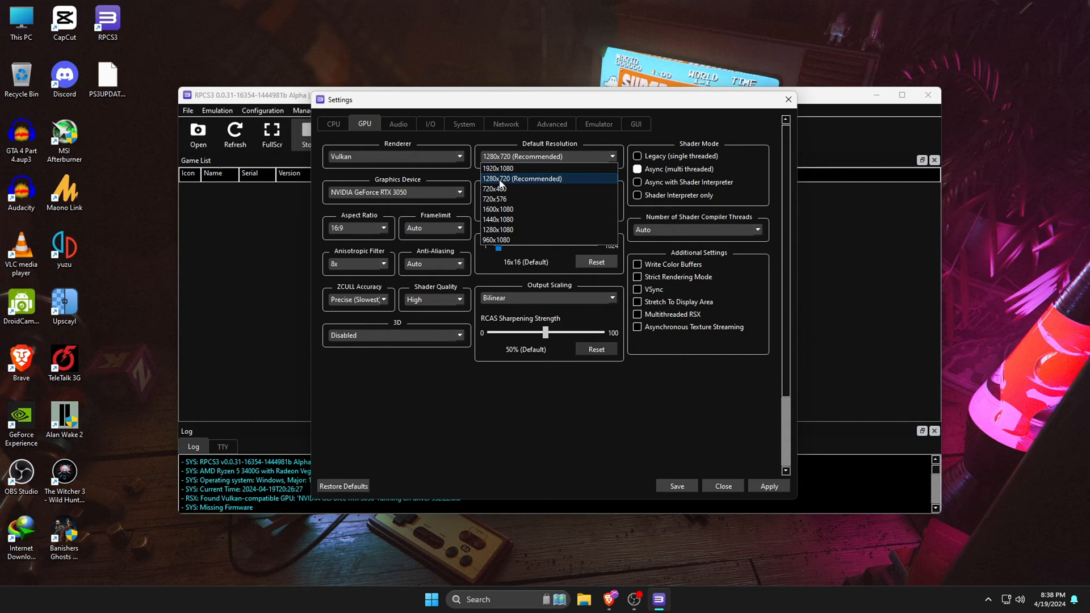
mouse_move(517, 183)
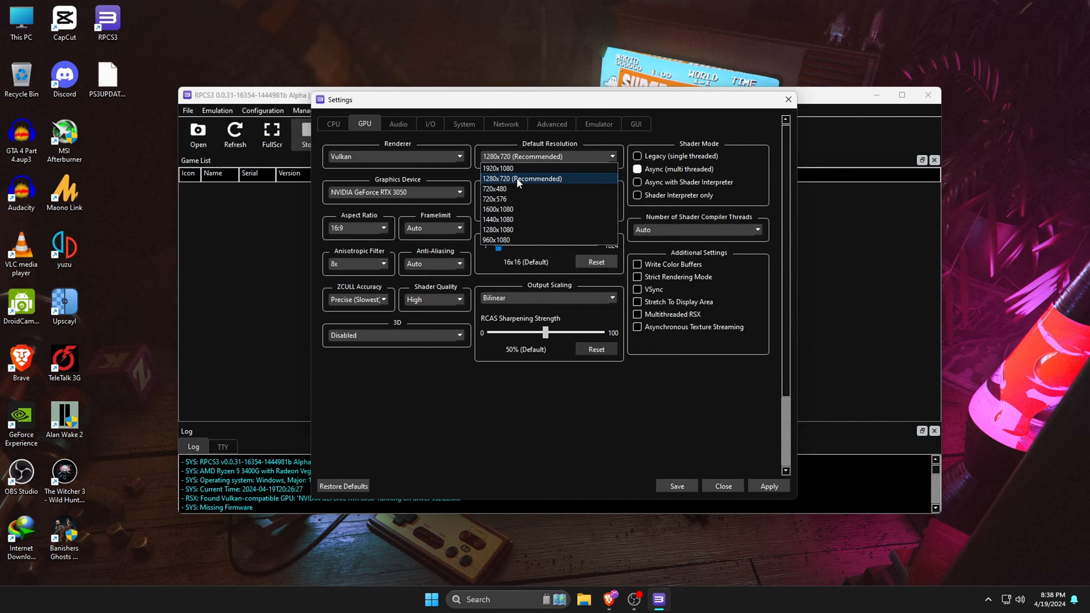
click(522, 178)
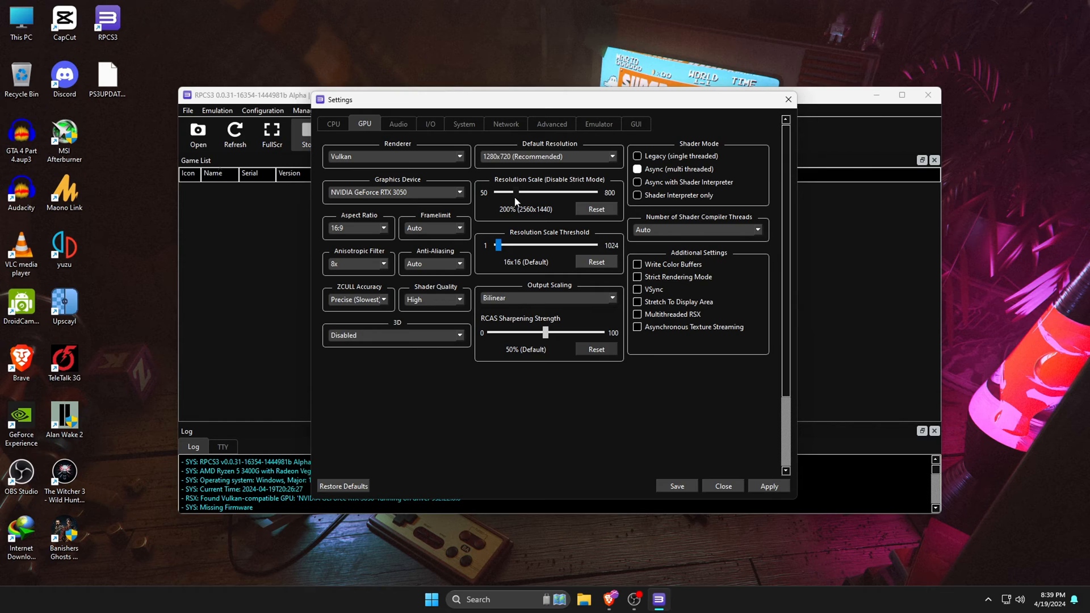
click(397, 124)
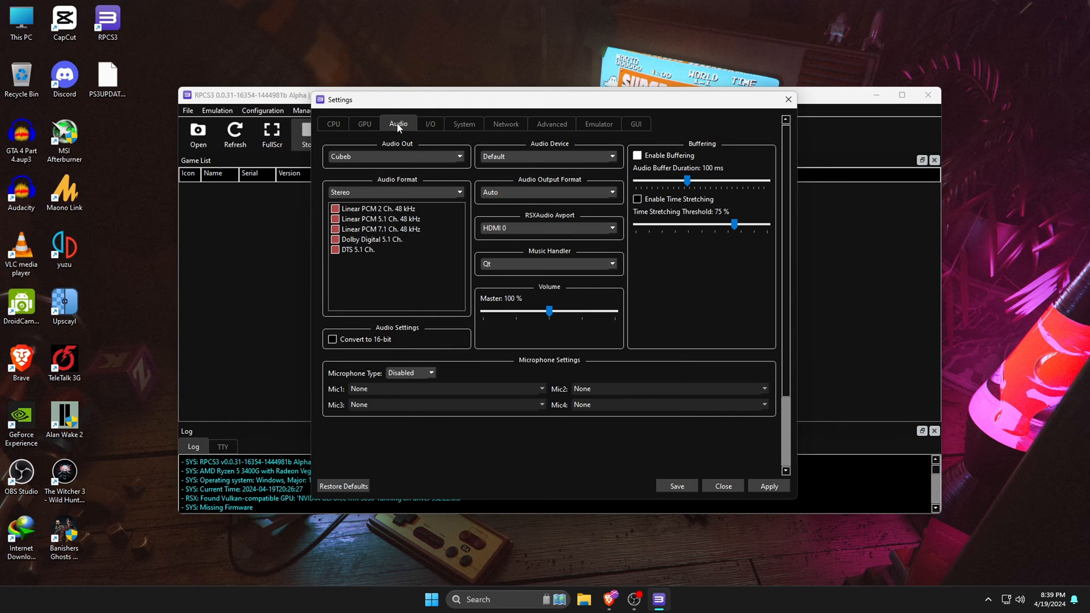
click(429, 124)
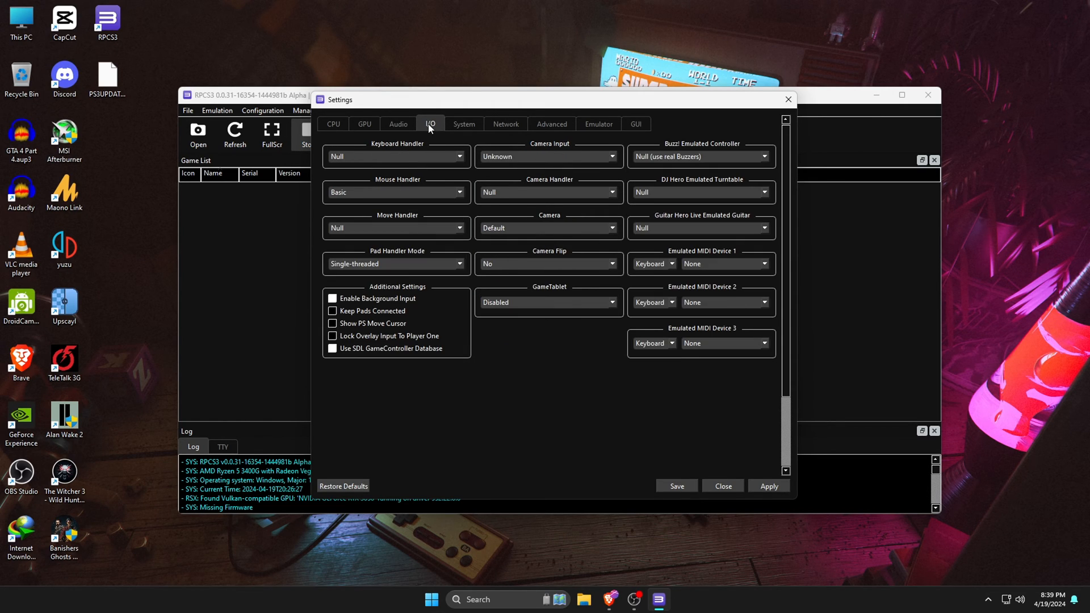
click(552, 123)
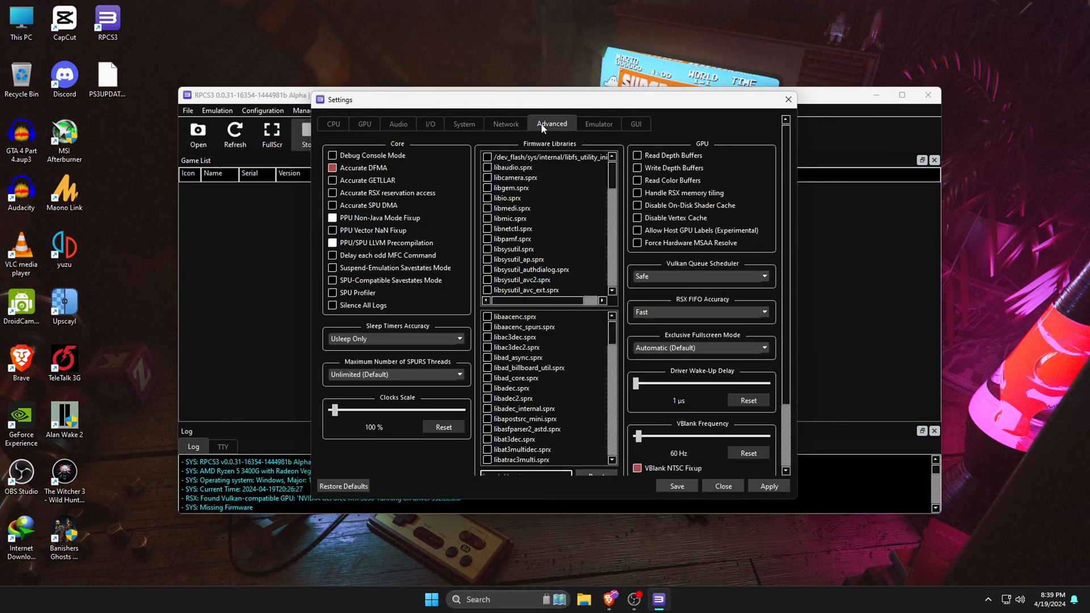
click(634, 124)
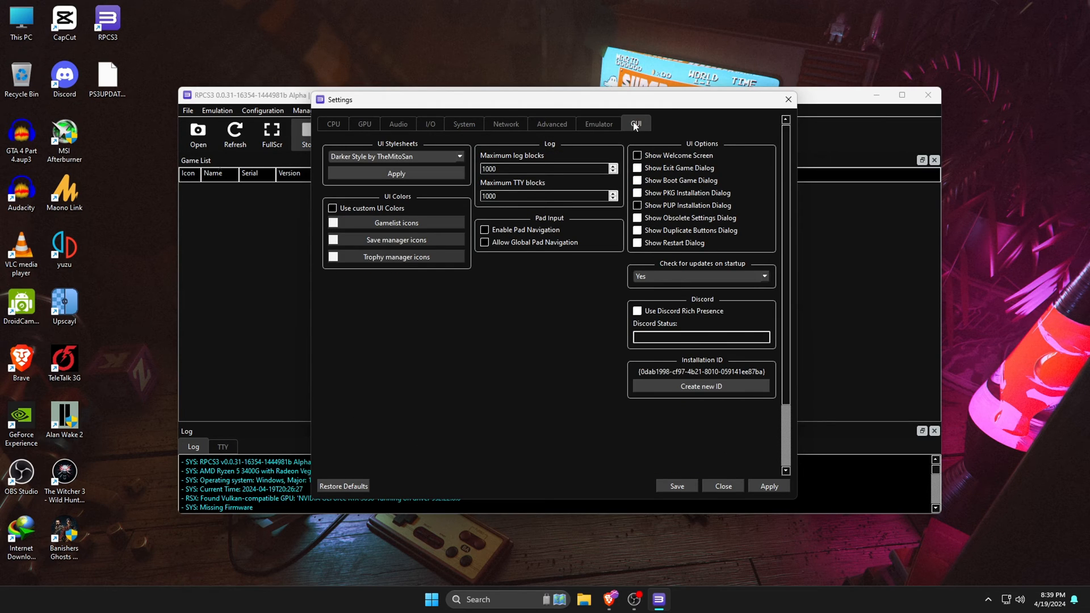
click(722, 486)
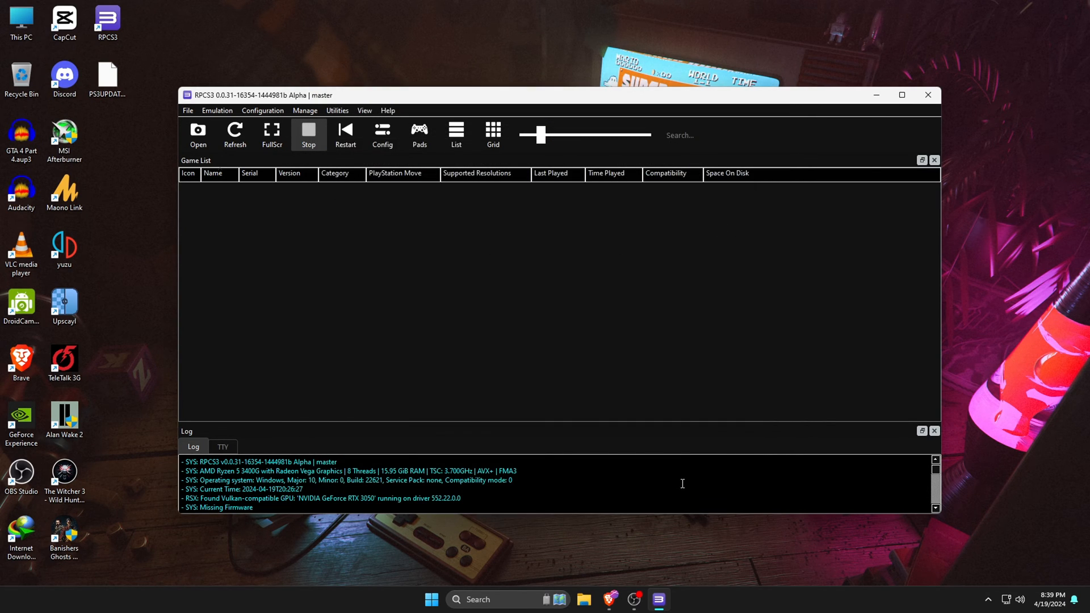
mouse_move(611, 365)
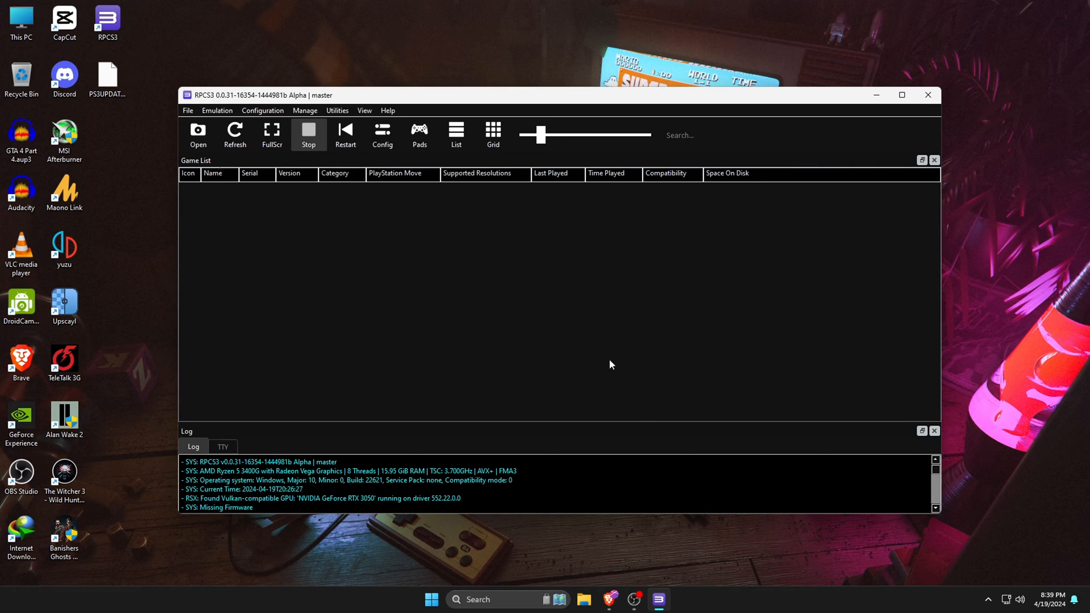
Map Player 1's D-Pad Right to Mouse Left in the gamepad settings
click(419, 135)
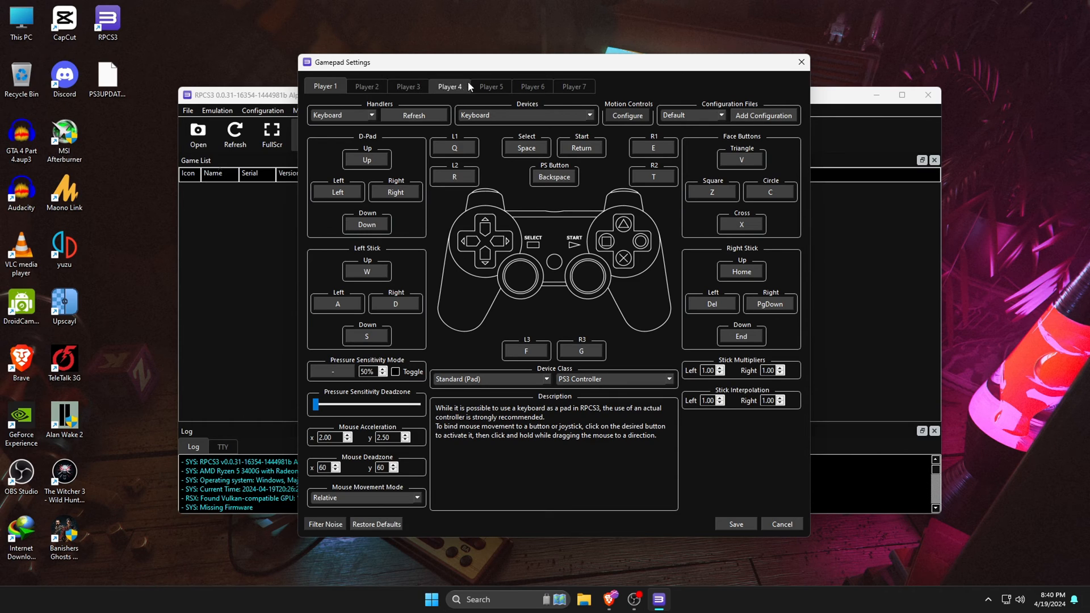
mouse_move(574, 86)
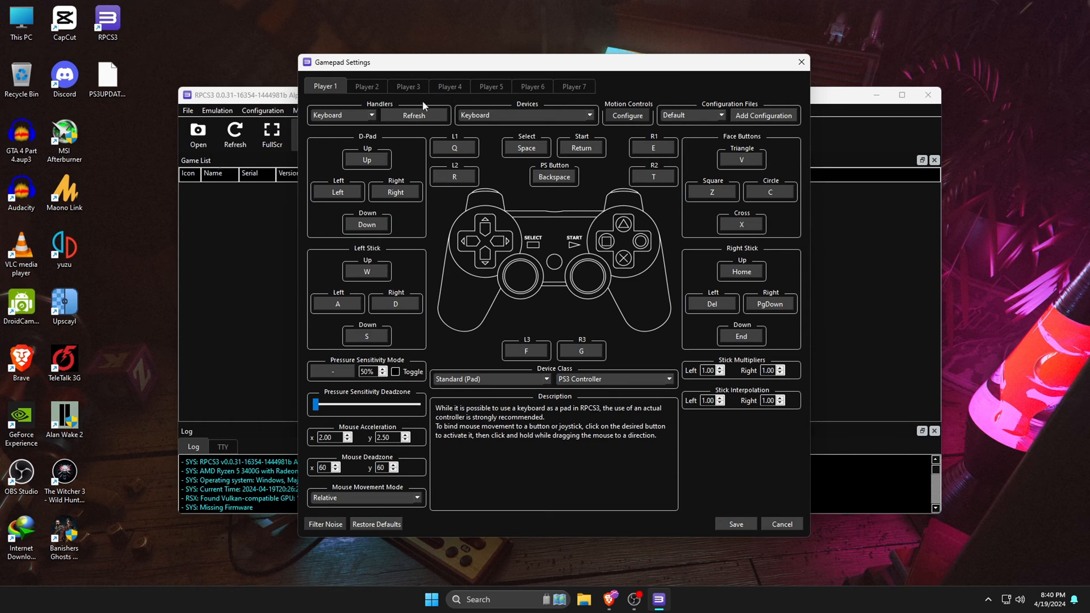
mouse_move(369, 122)
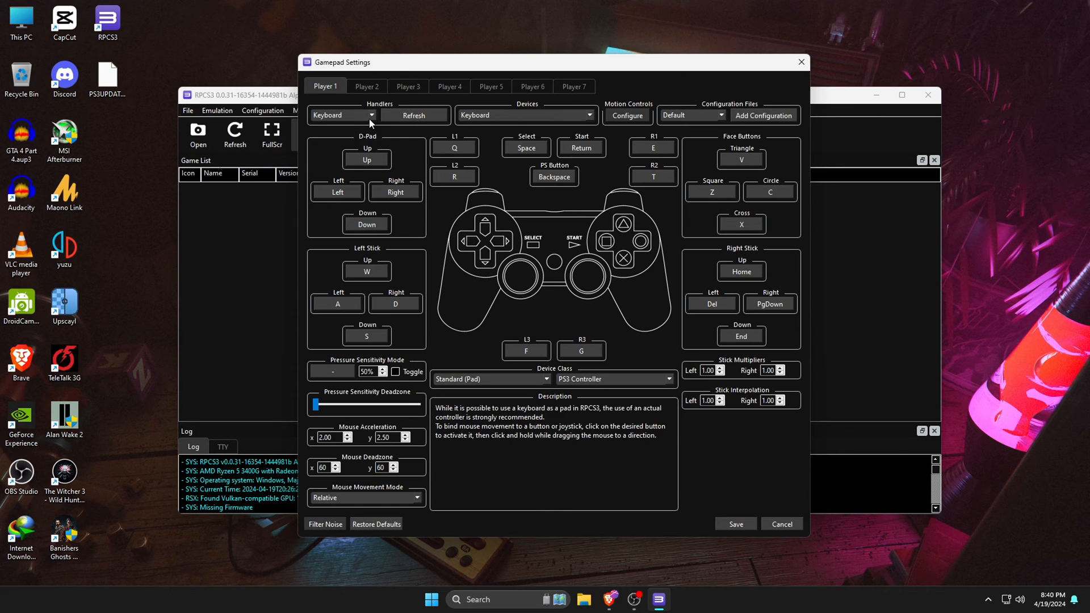
mouse_move(338, 193)
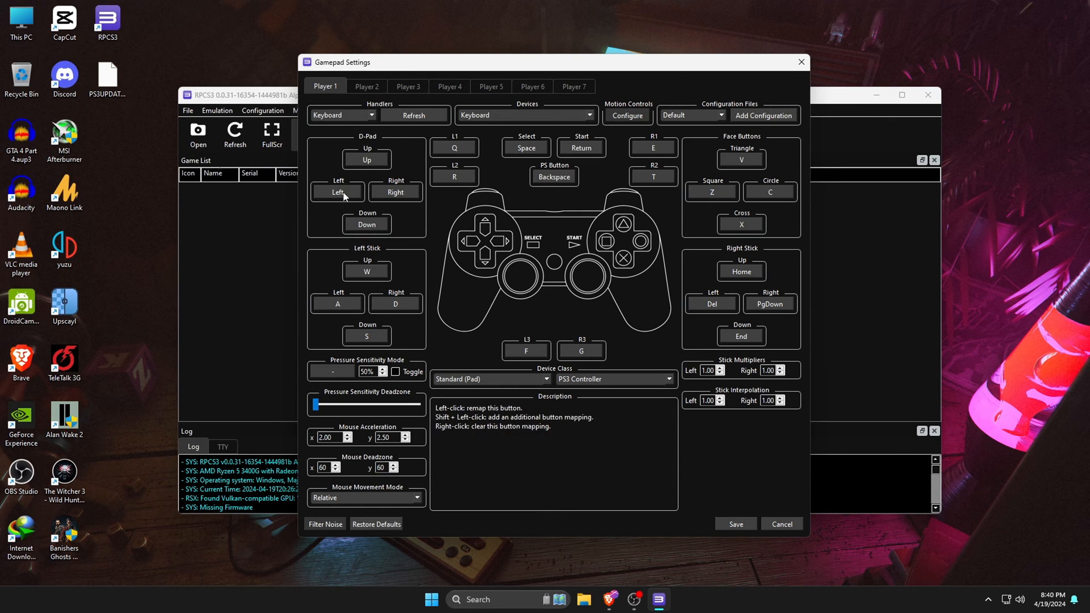
click(395, 192)
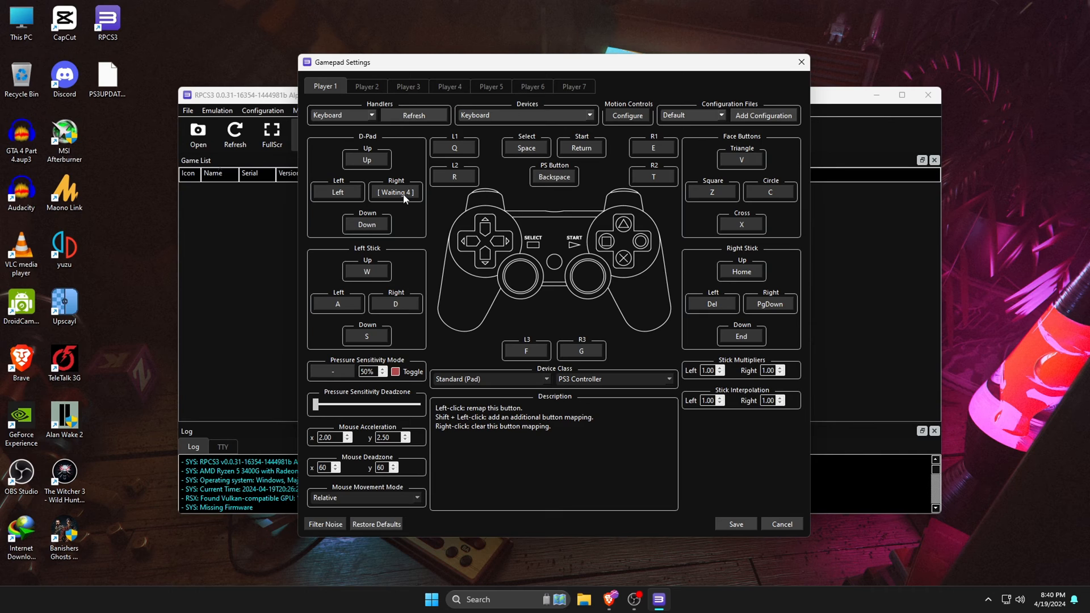
click(395, 192)
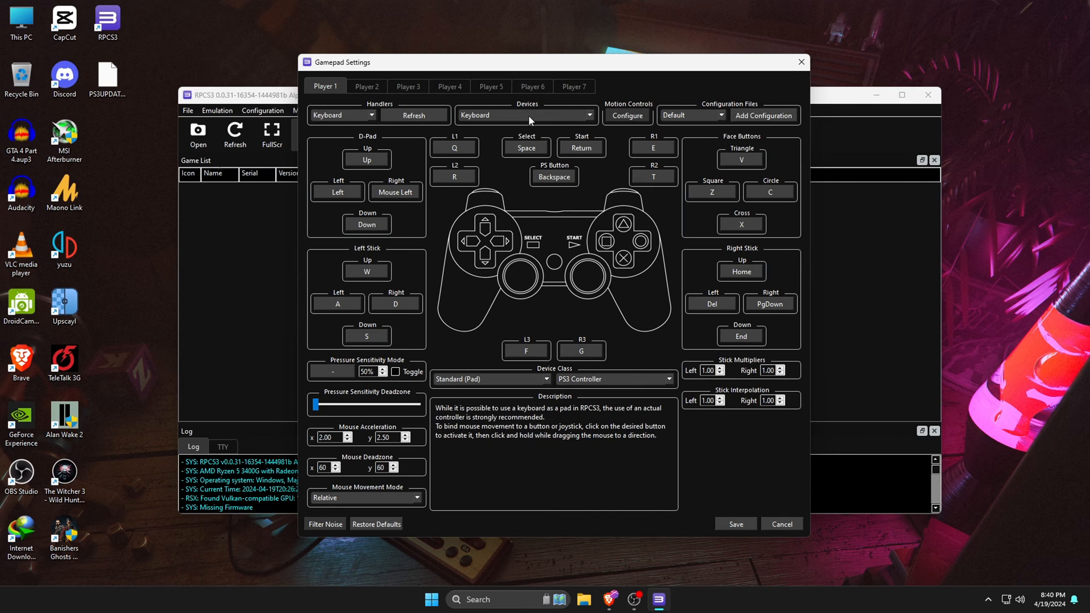
mouse_move(634, 302)
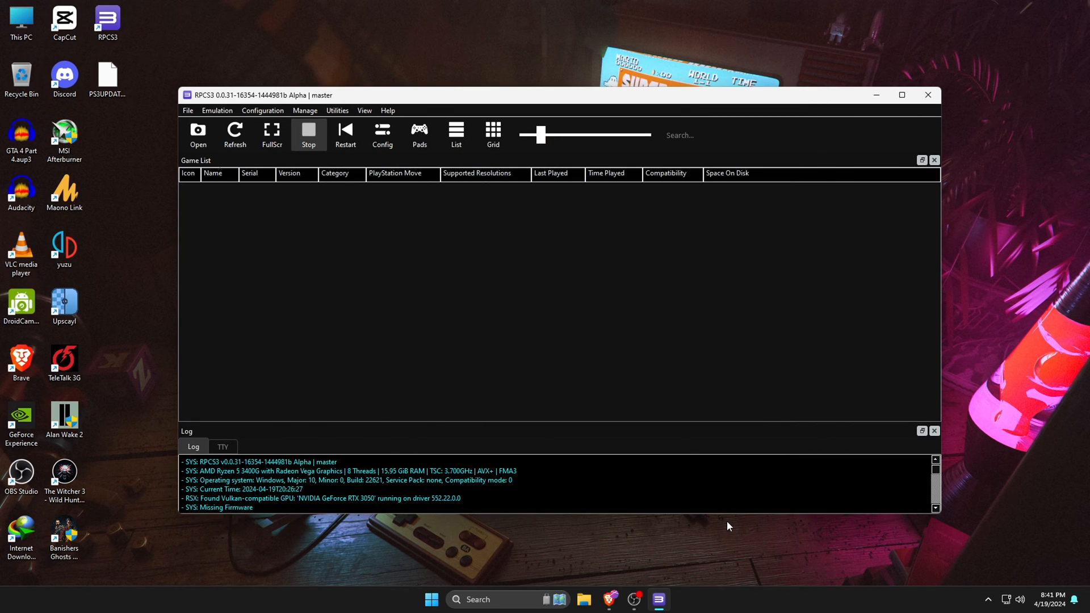
mouse_move(298, 158)
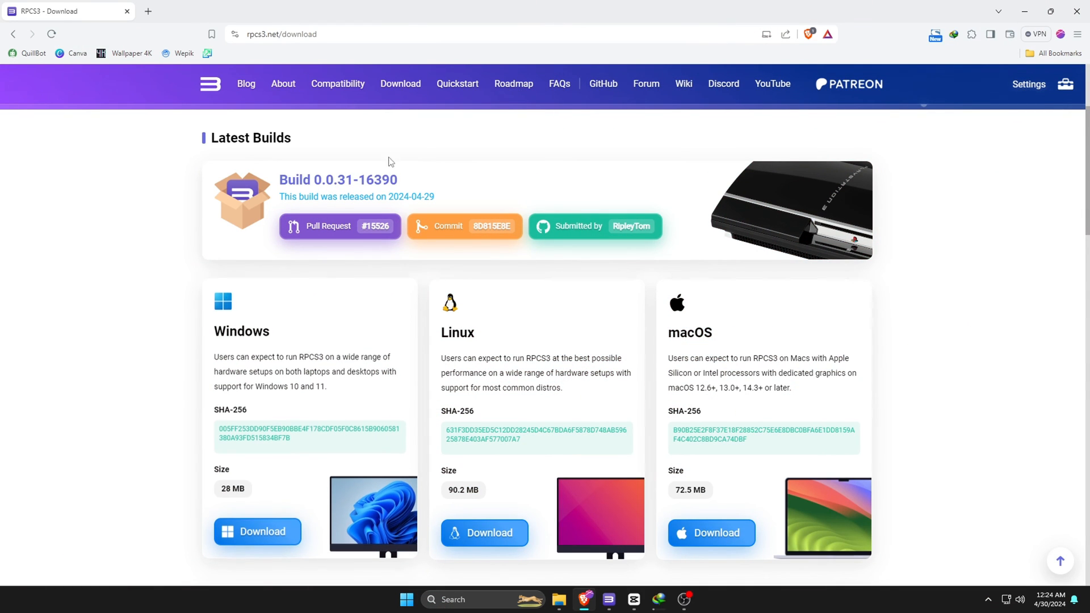
mouse_move(338, 83)
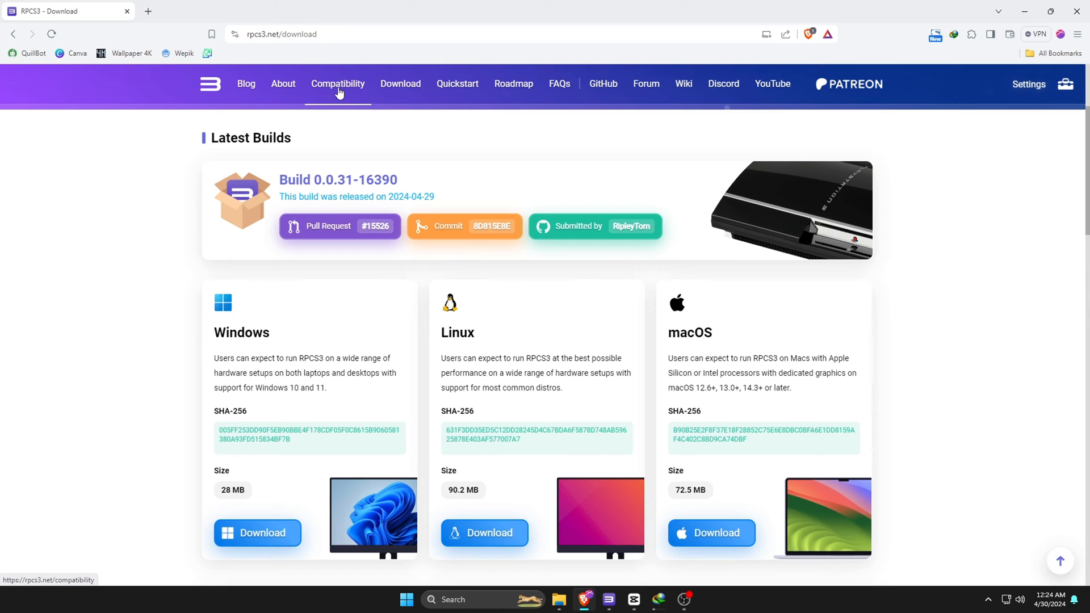
Browse the rpcs3.net compatibility list, scrolling through tested games and their playable status
click(338, 83)
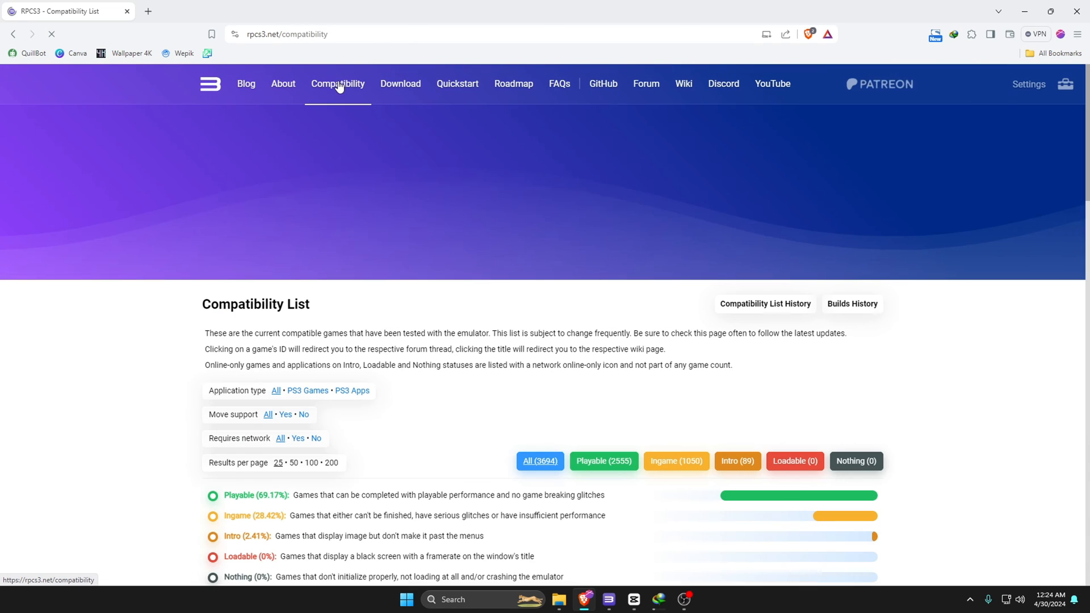
scroll(down, 3)
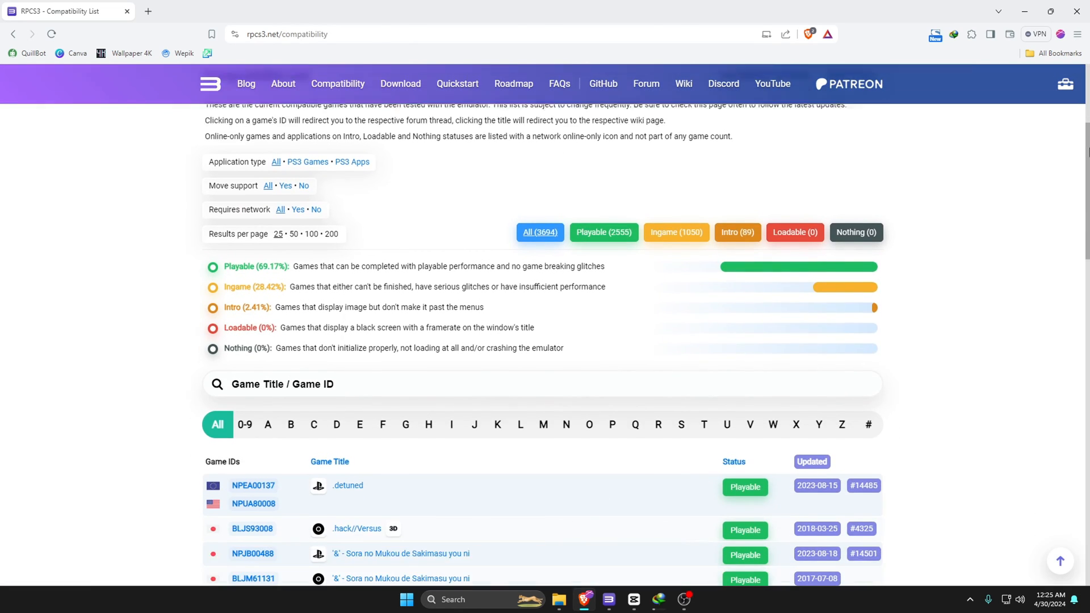
scroll(down, 3)
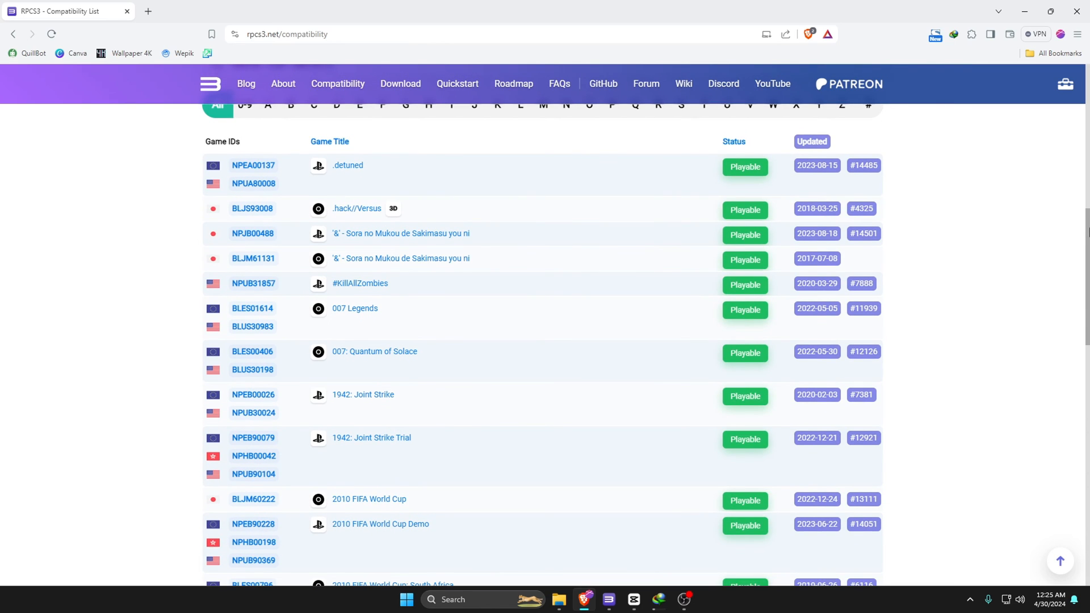
mouse_move(972, 244)
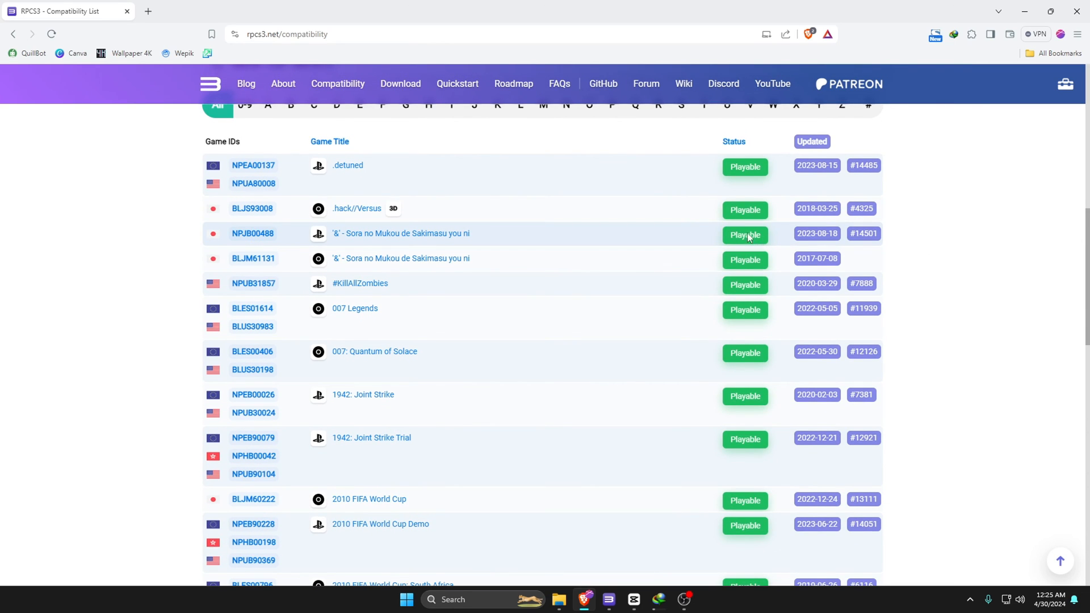
mouse_move(748, 268)
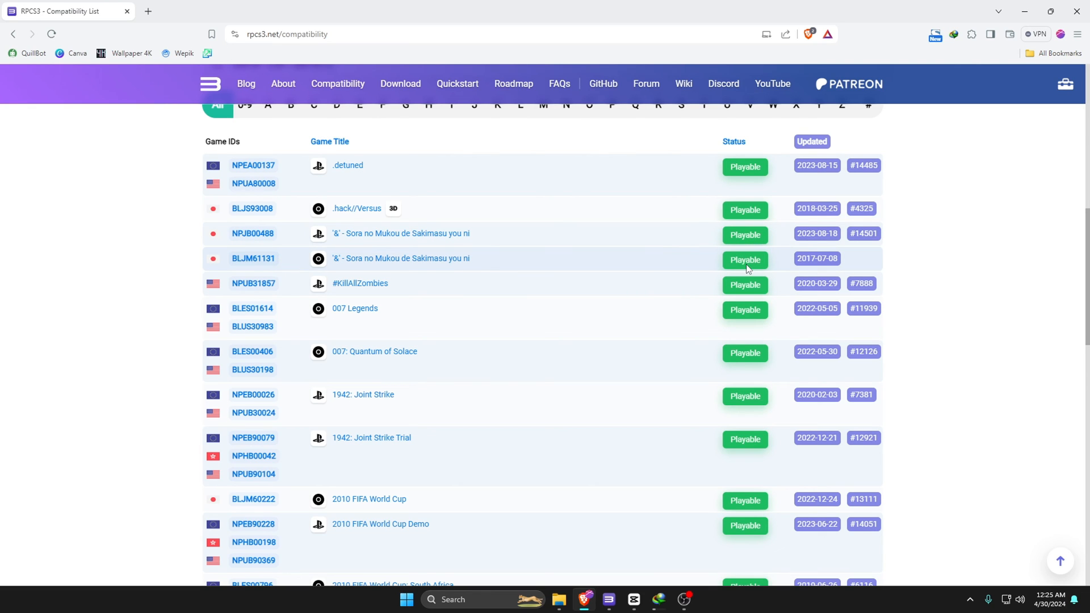
scroll(down, 3)
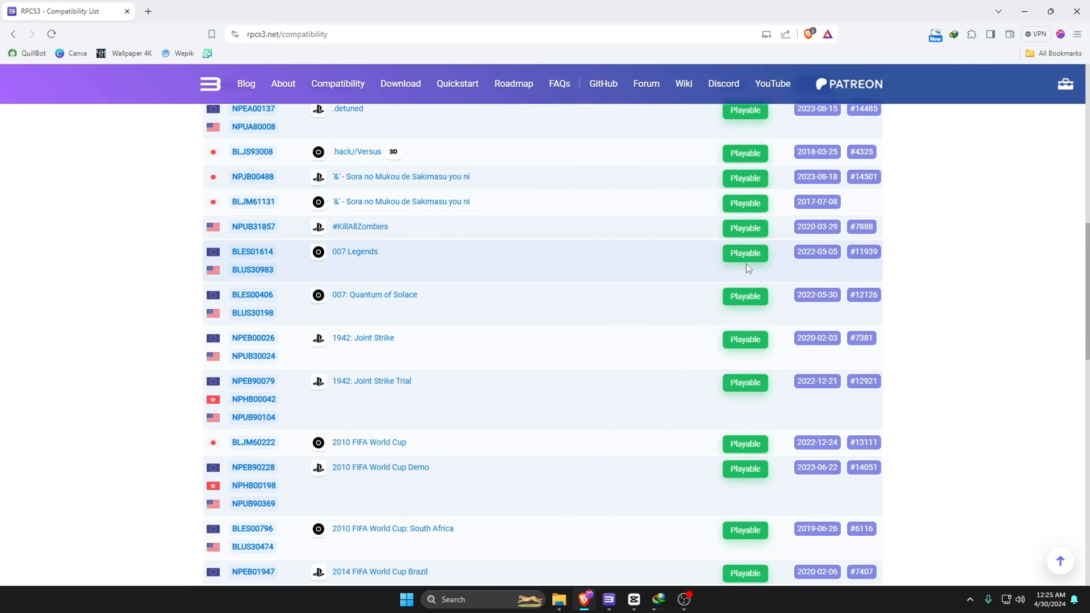
scroll(down, 3)
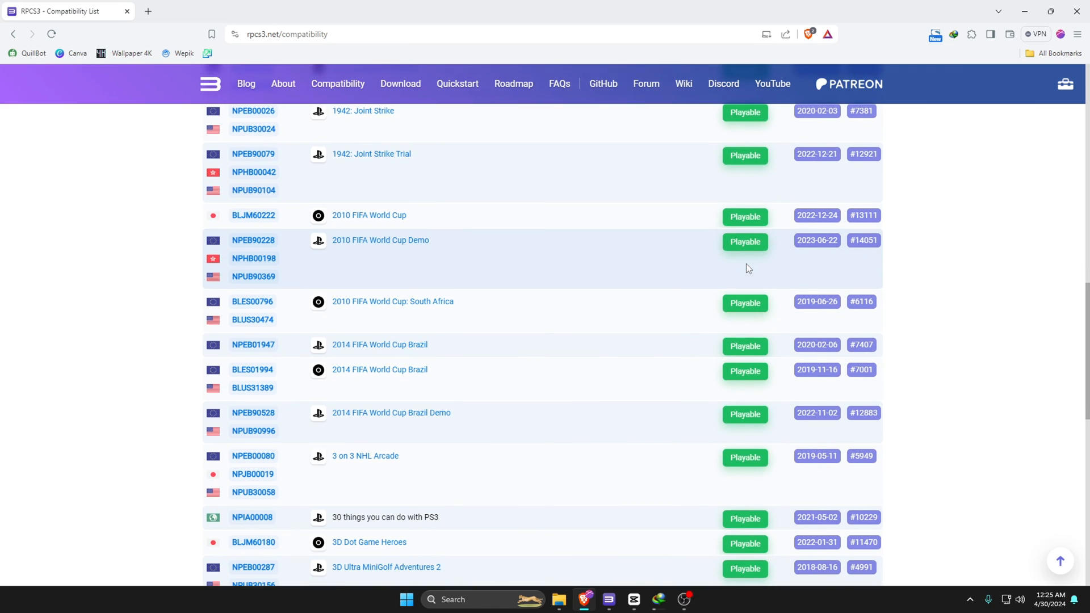
scroll(down, 3)
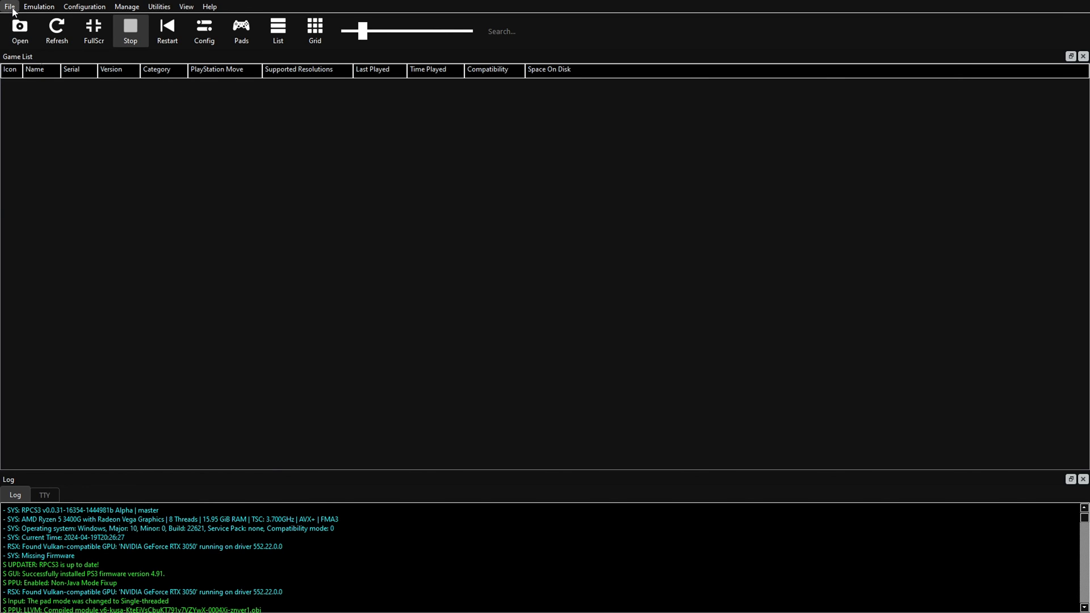
Add the PS3 games folder via File > Add Games so the library fills with titles
click(9, 7)
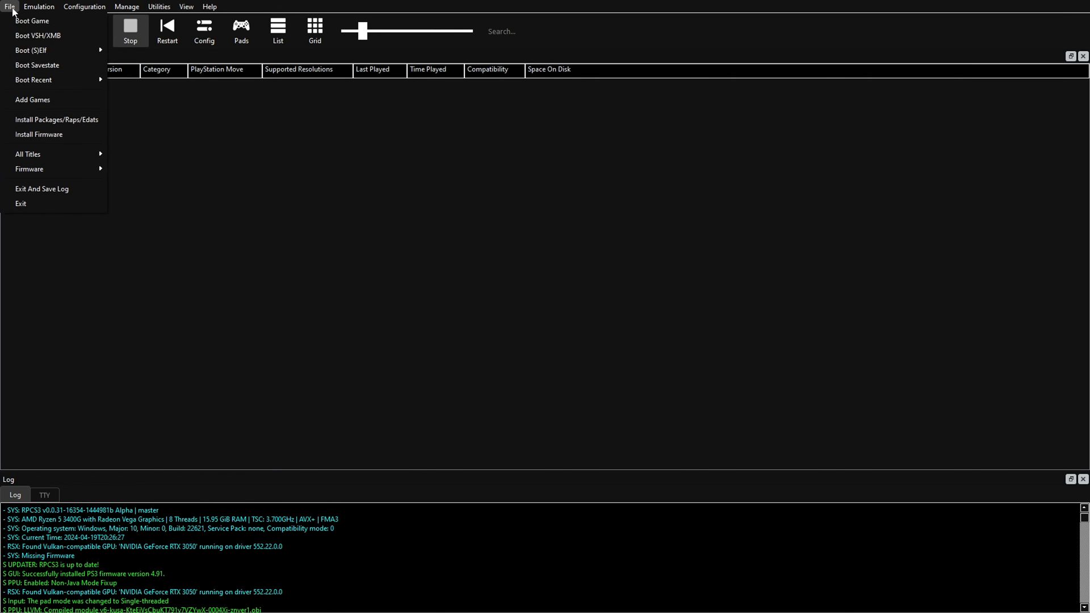
mouse_move(60, 102)
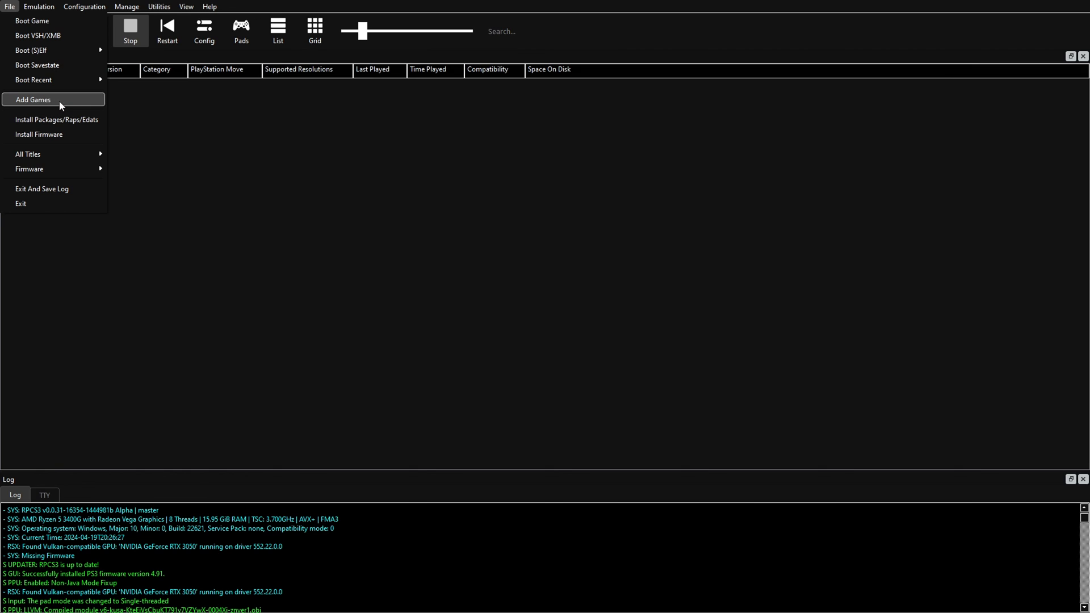
click(33, 99)
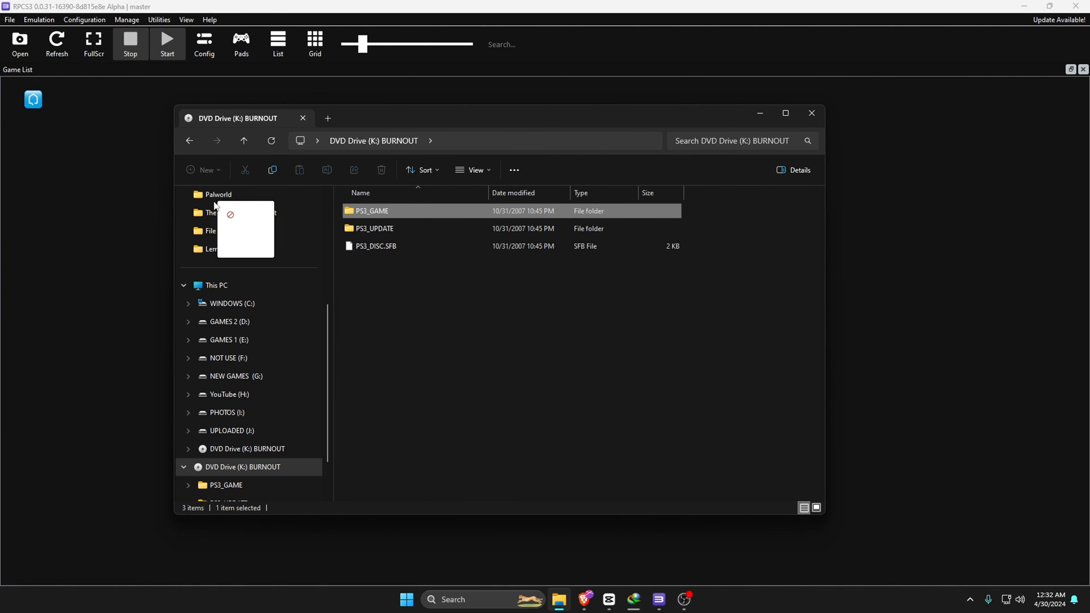
click(811, 113)
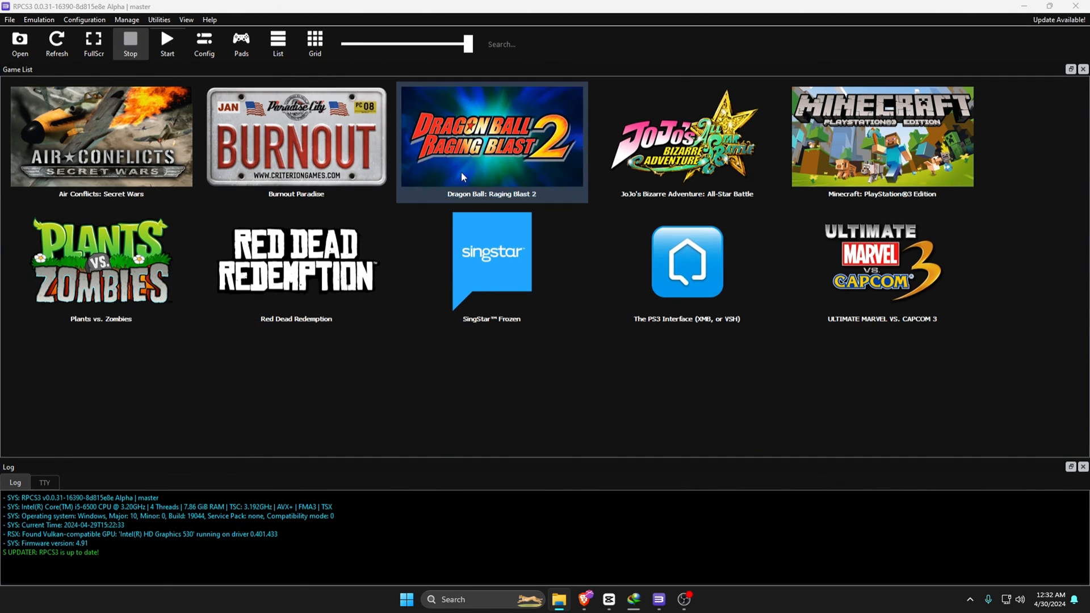
Boot Dragon Ball: Raging Blast 2 from the game list
click(490, 137)
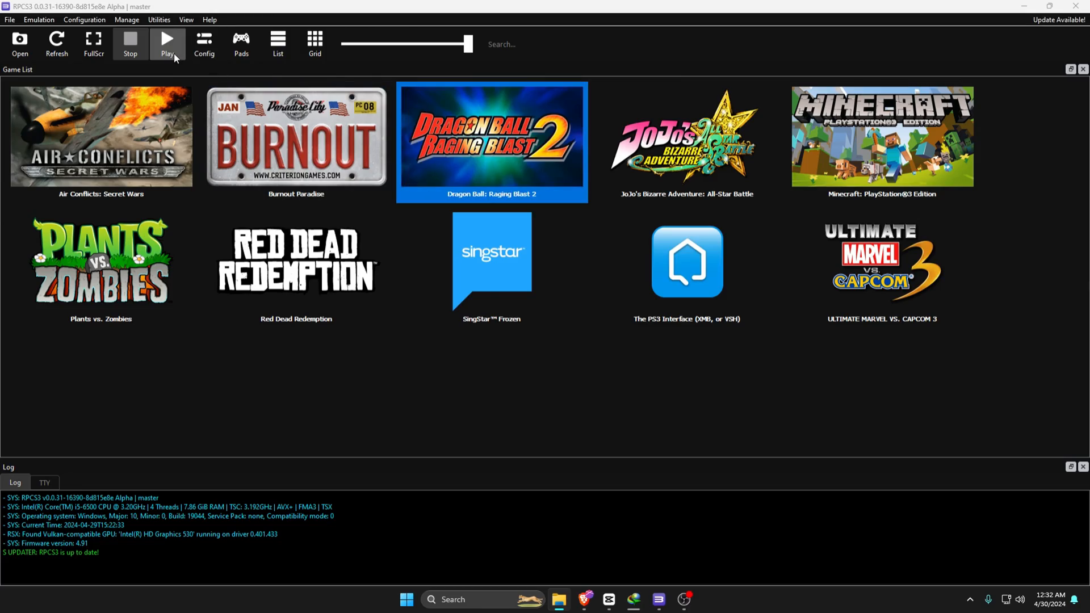
click(168, 43)
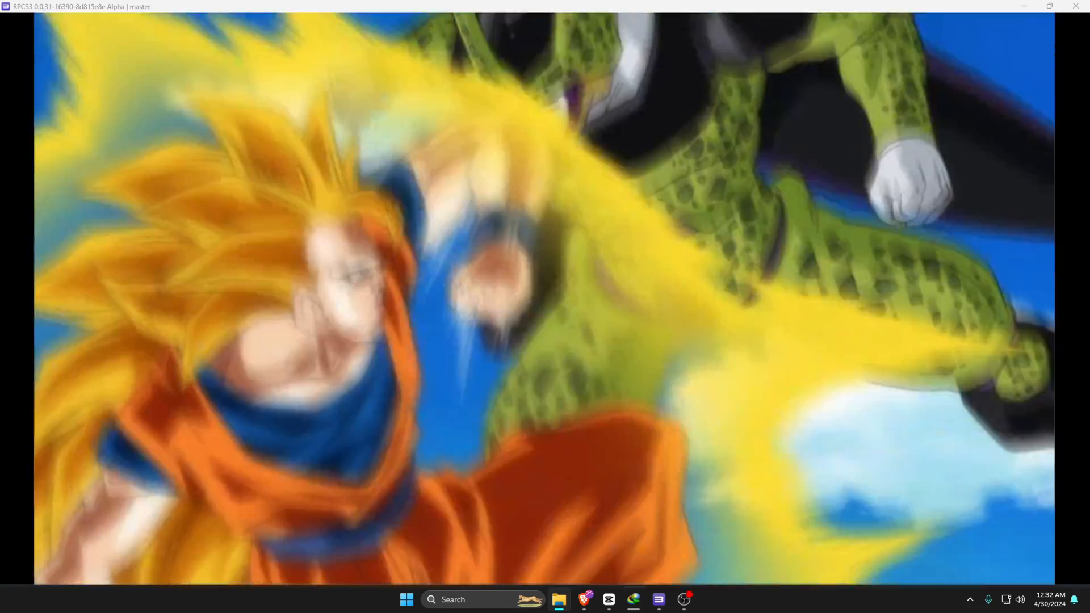